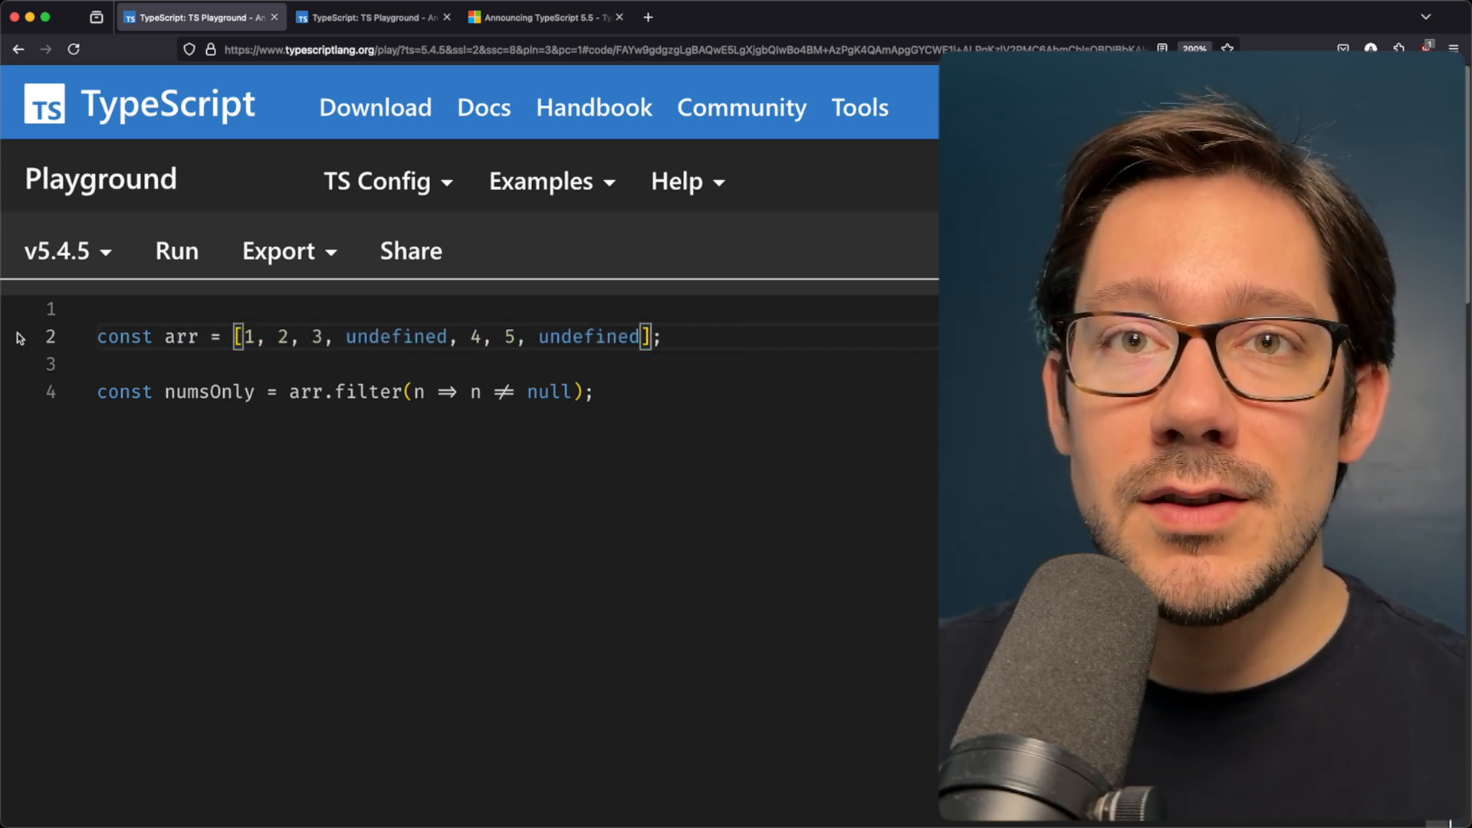
mouse_move(180, 337)
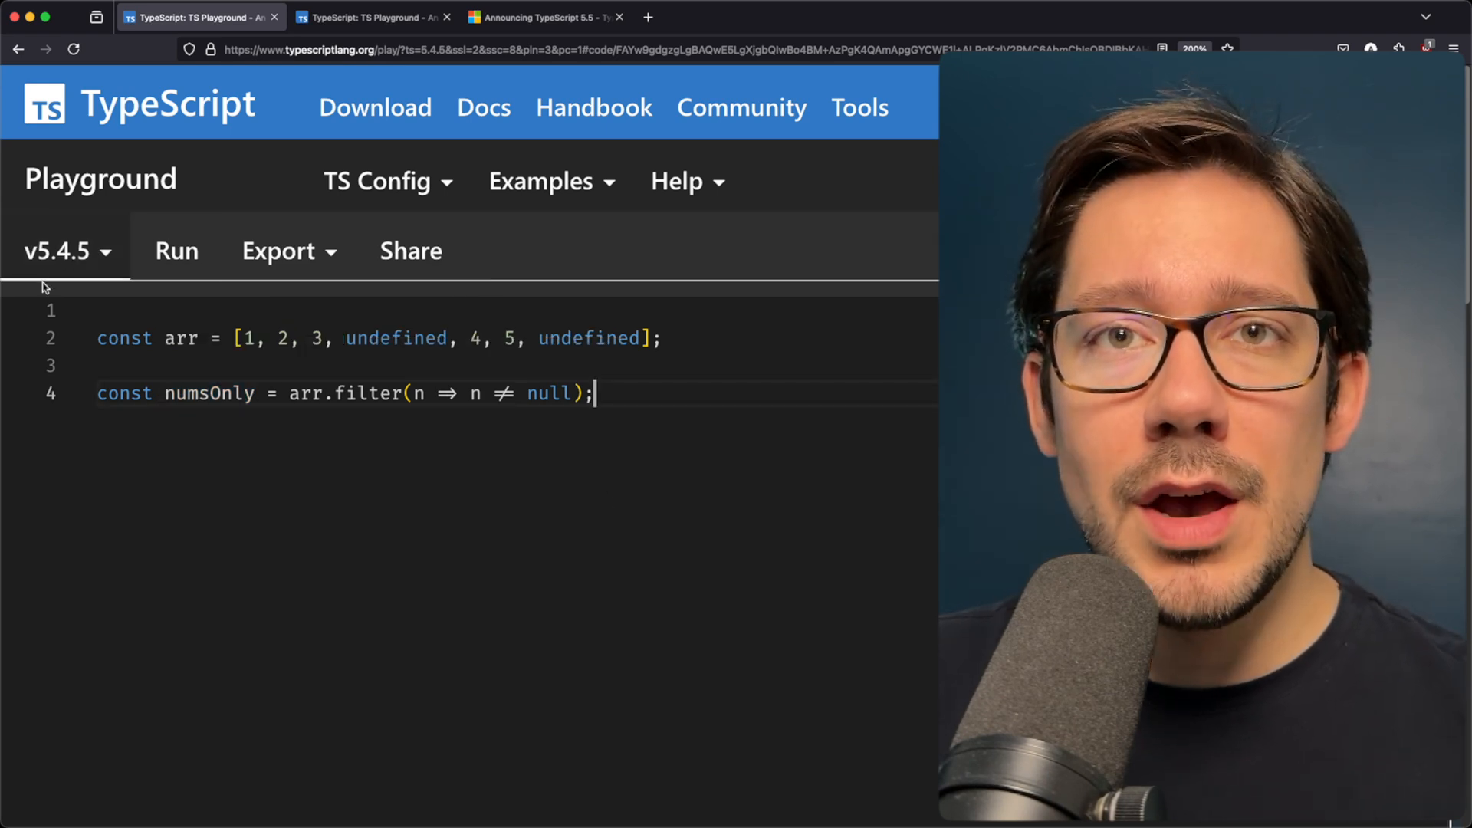
mouse_move(226, 392)
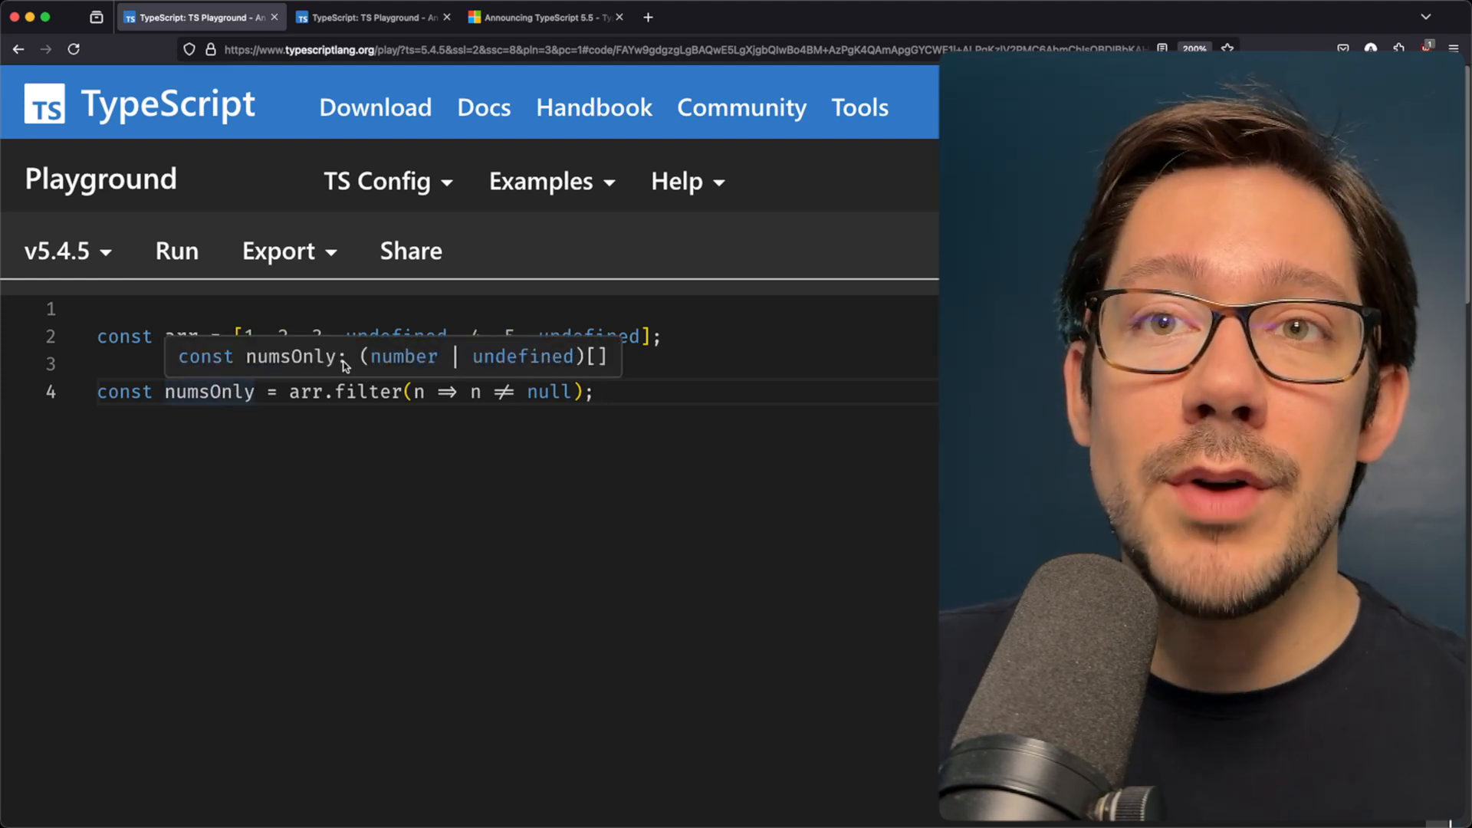
mouse_move(512, 371)
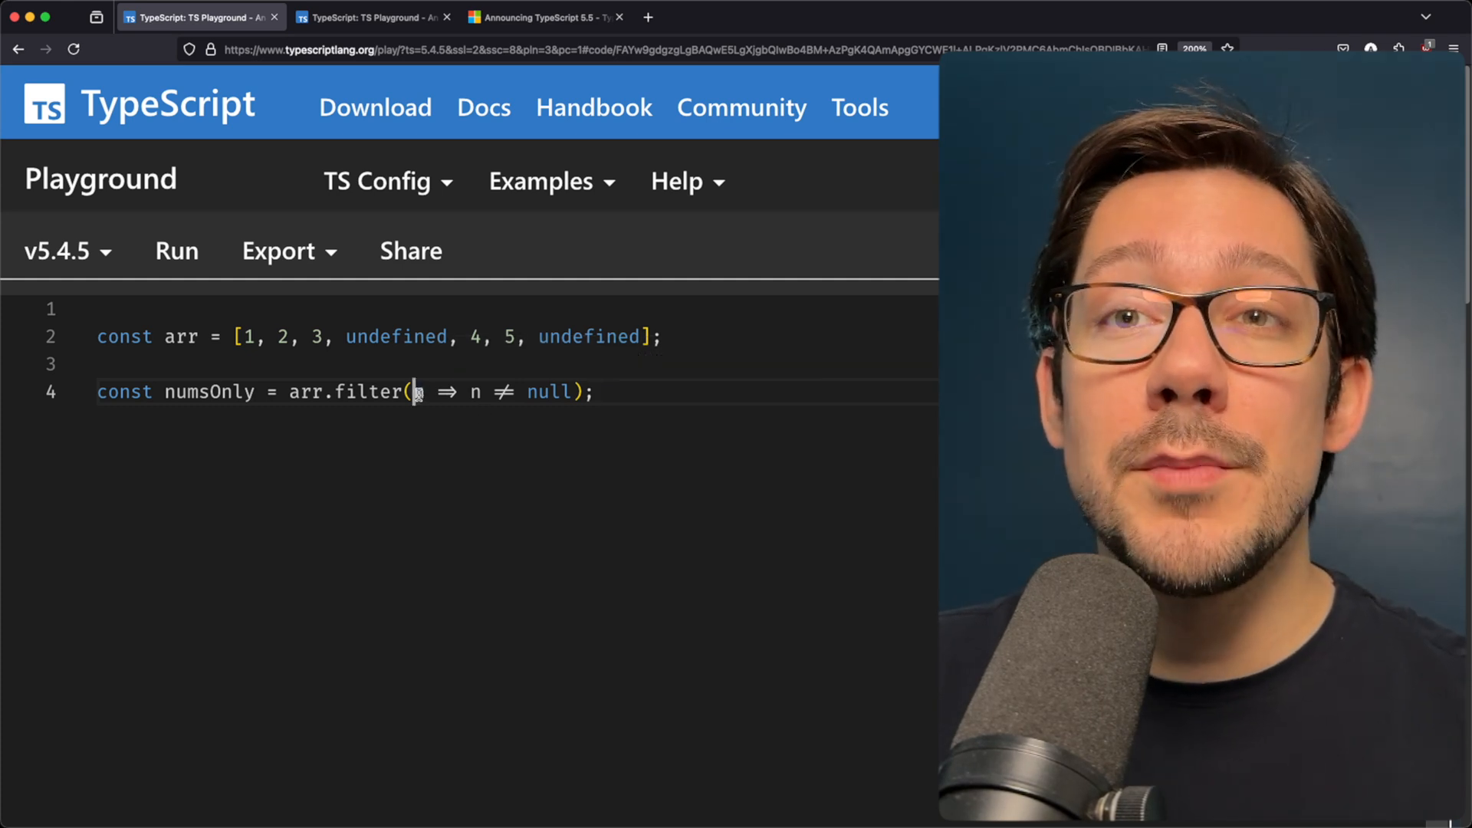
- Annotate the filter callback as (n): n is number, briefly trying boolean before restoring it
type("n")
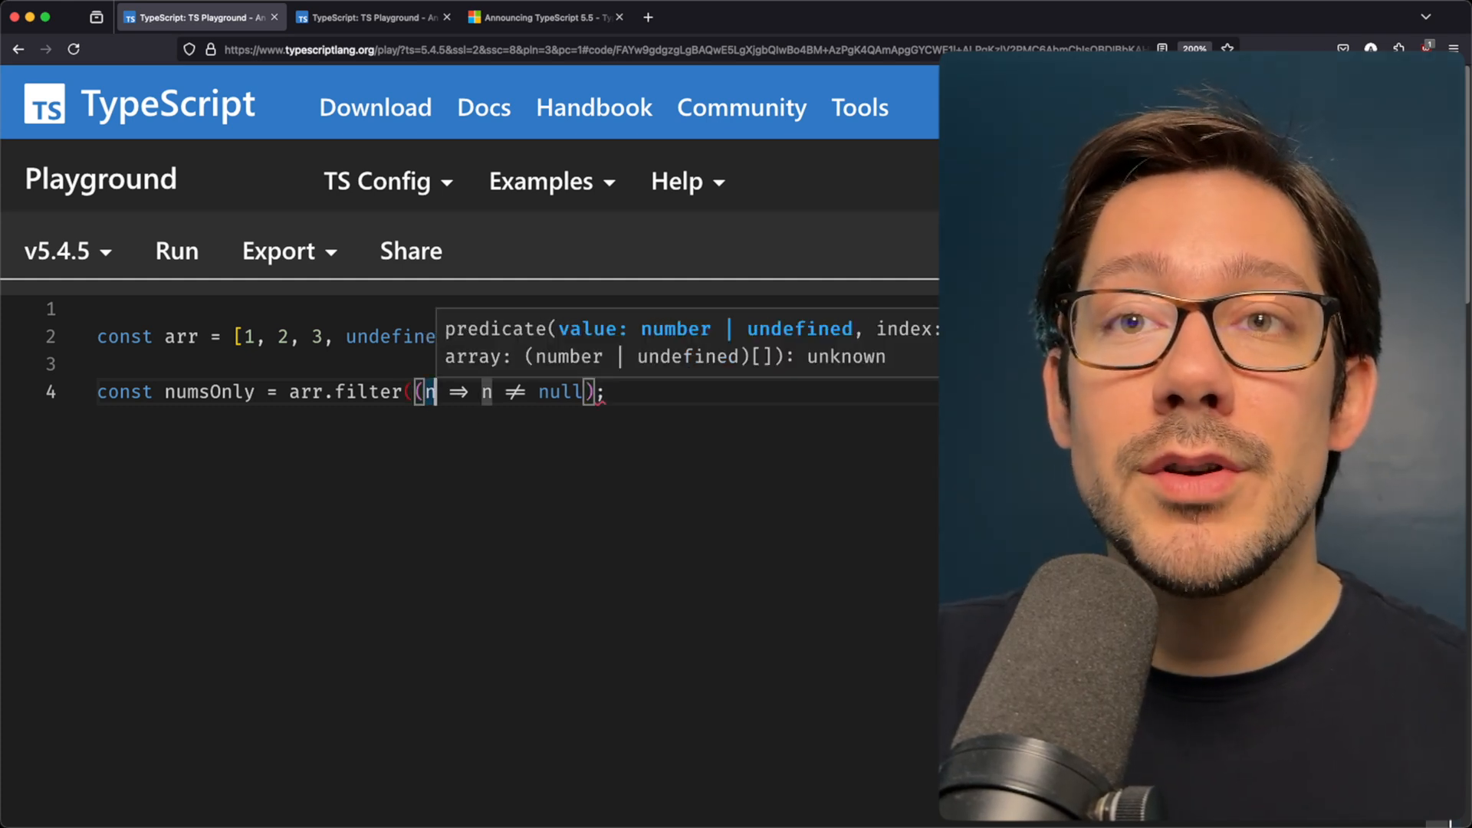
type("): n")
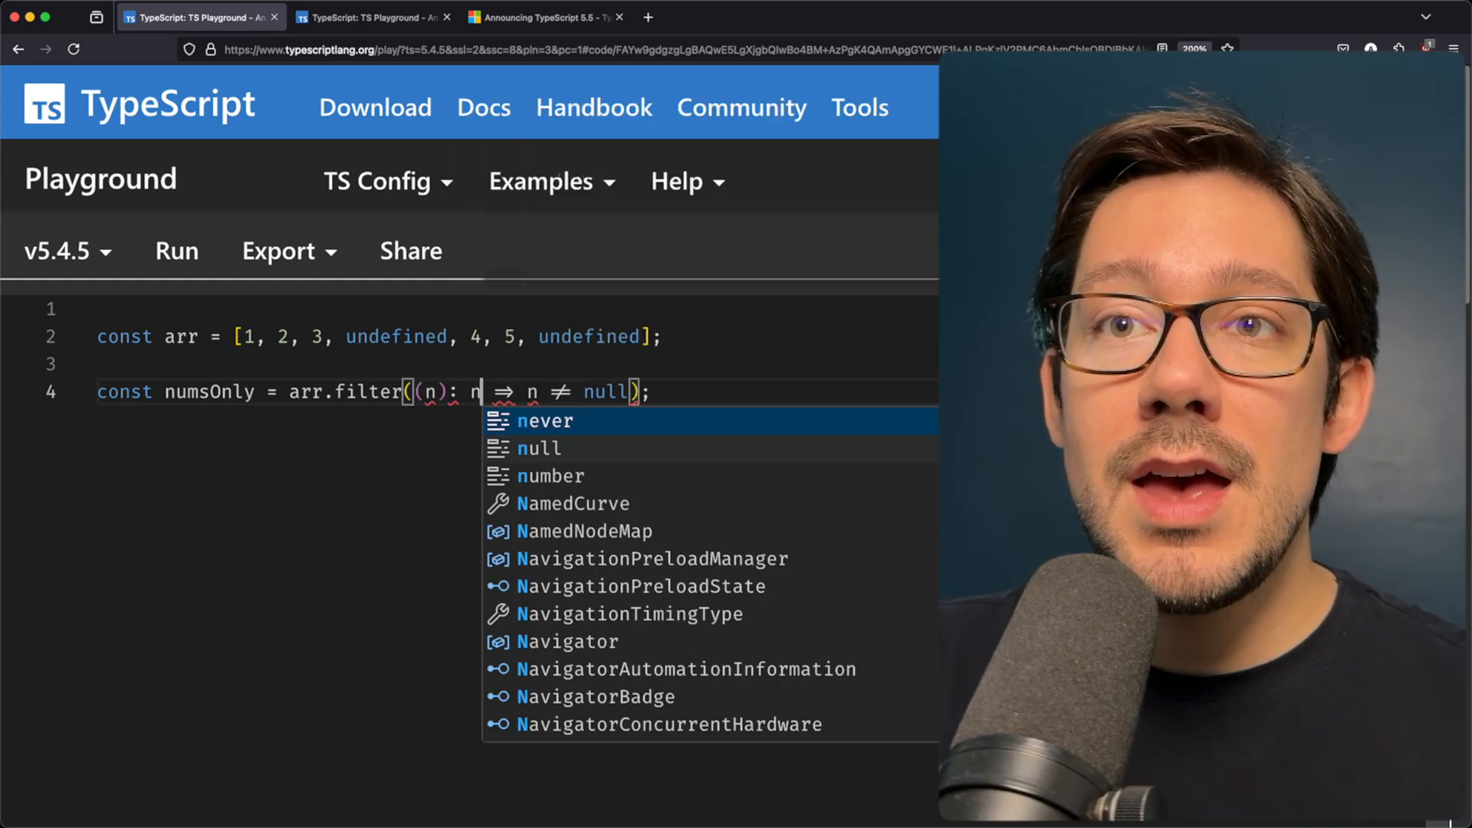
type("is number")
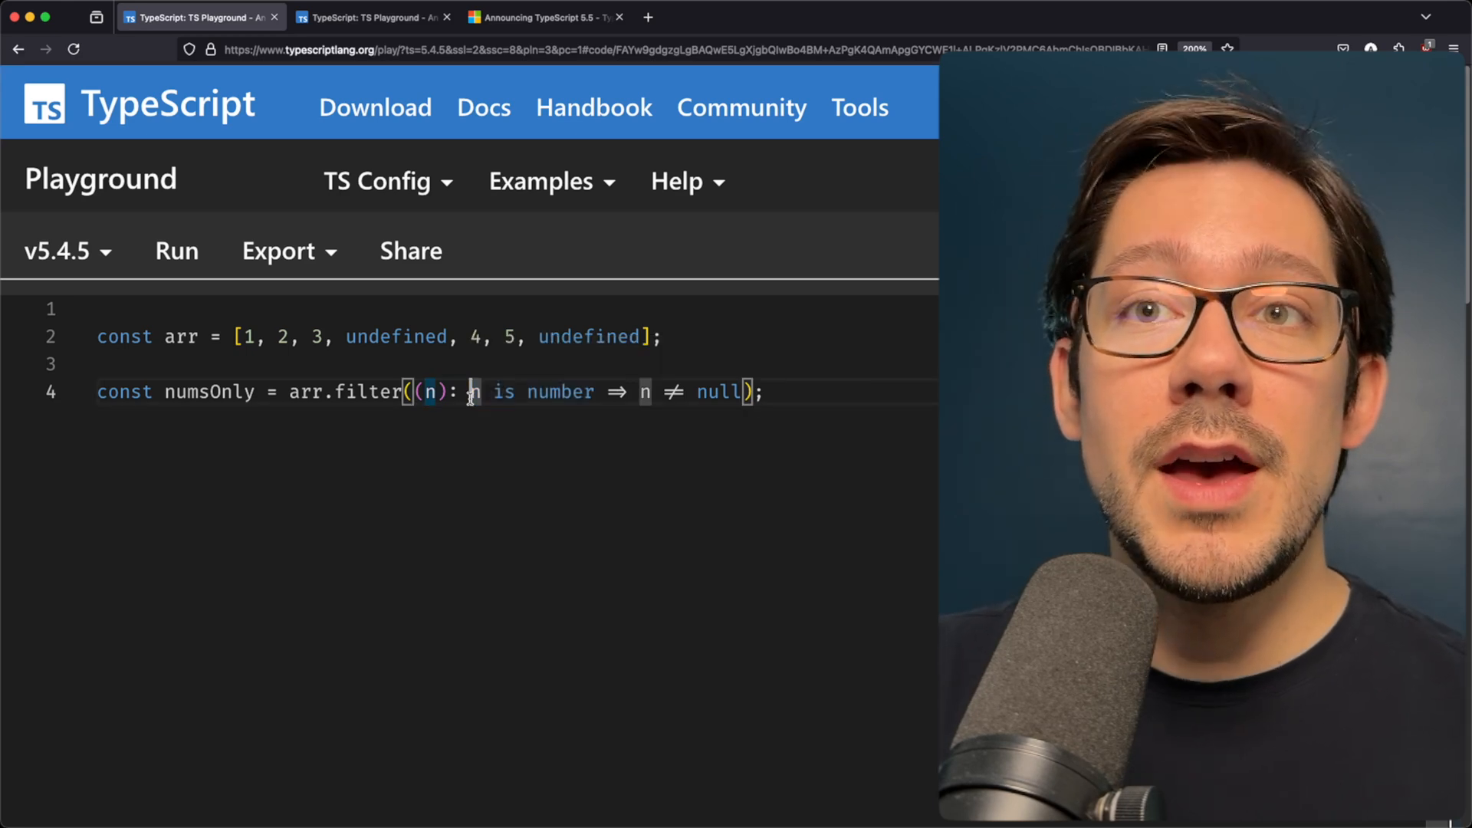
double_click(562, 392)
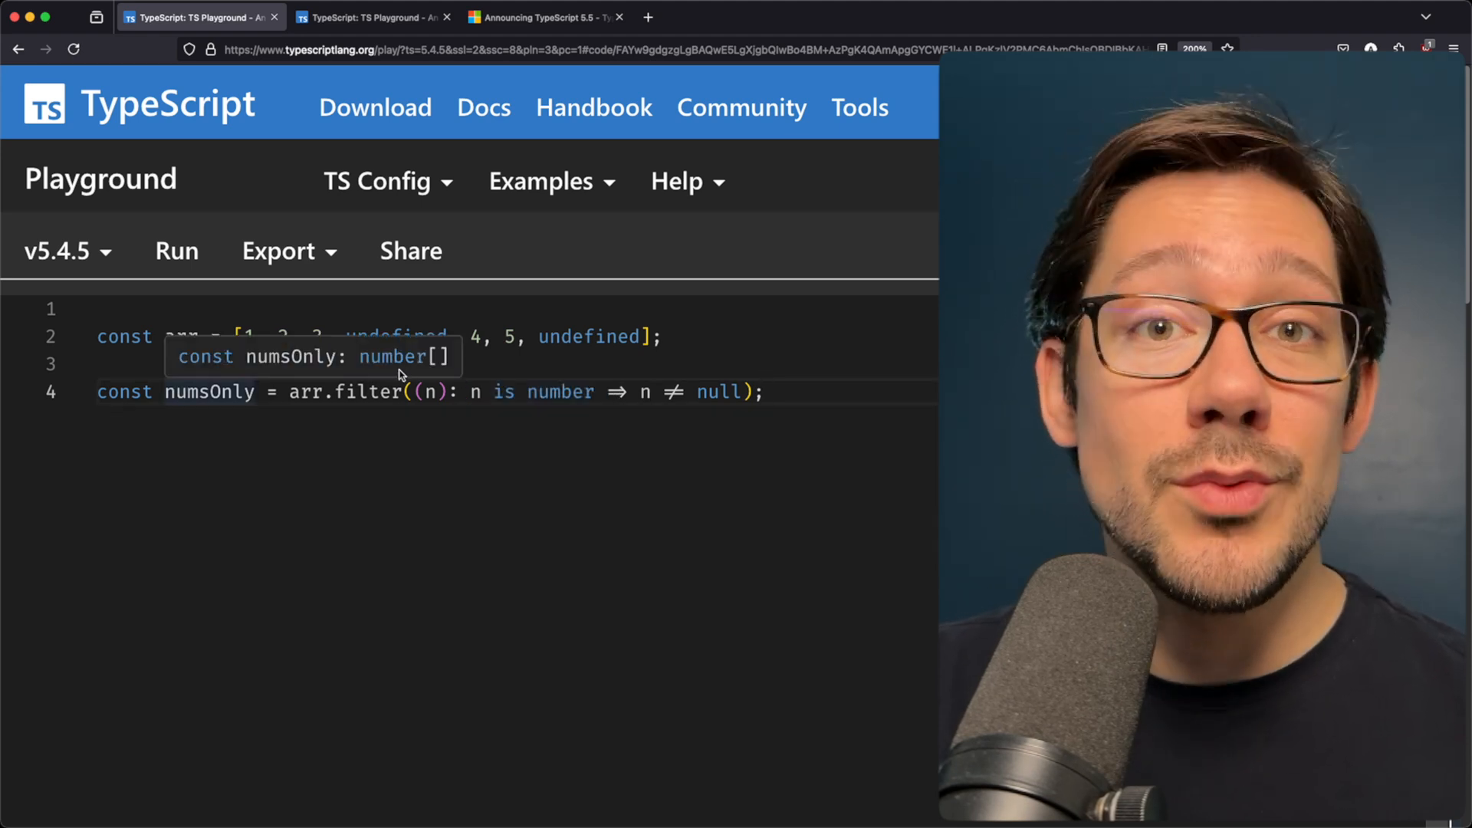
mouse_move(447, 391)
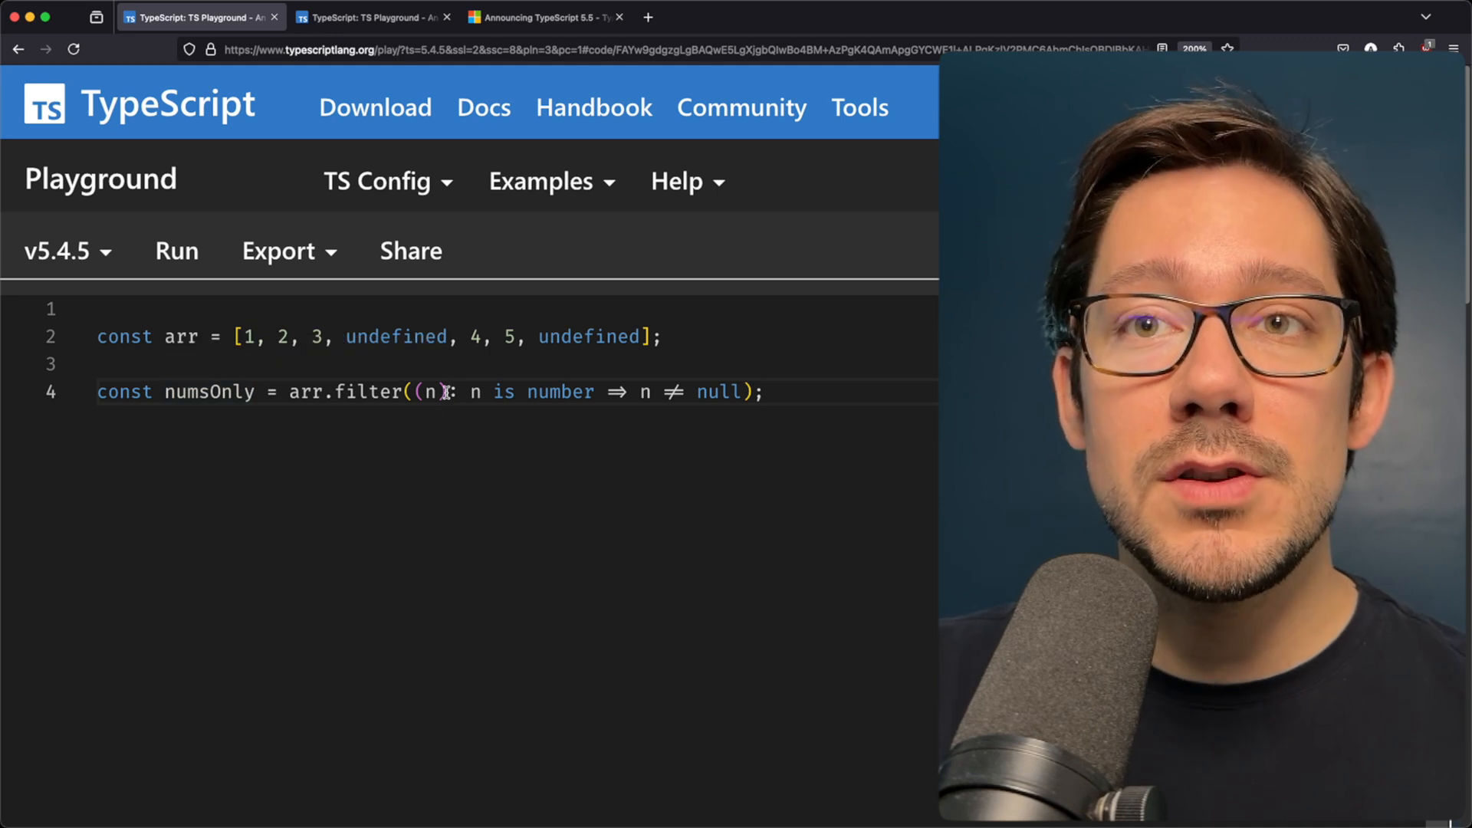
left_click_drag(455, 392, 593, 392)
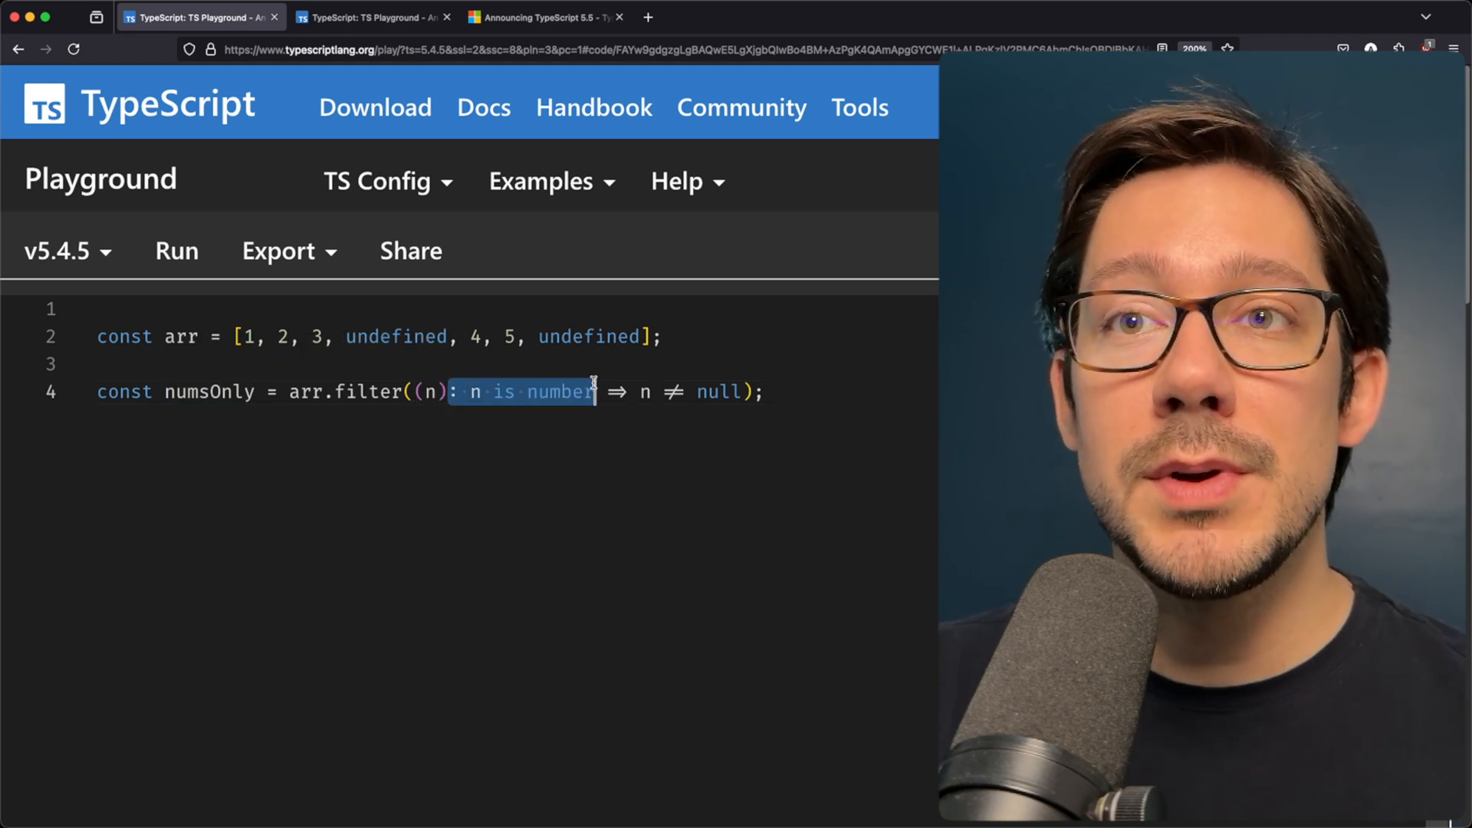
type("boolean")
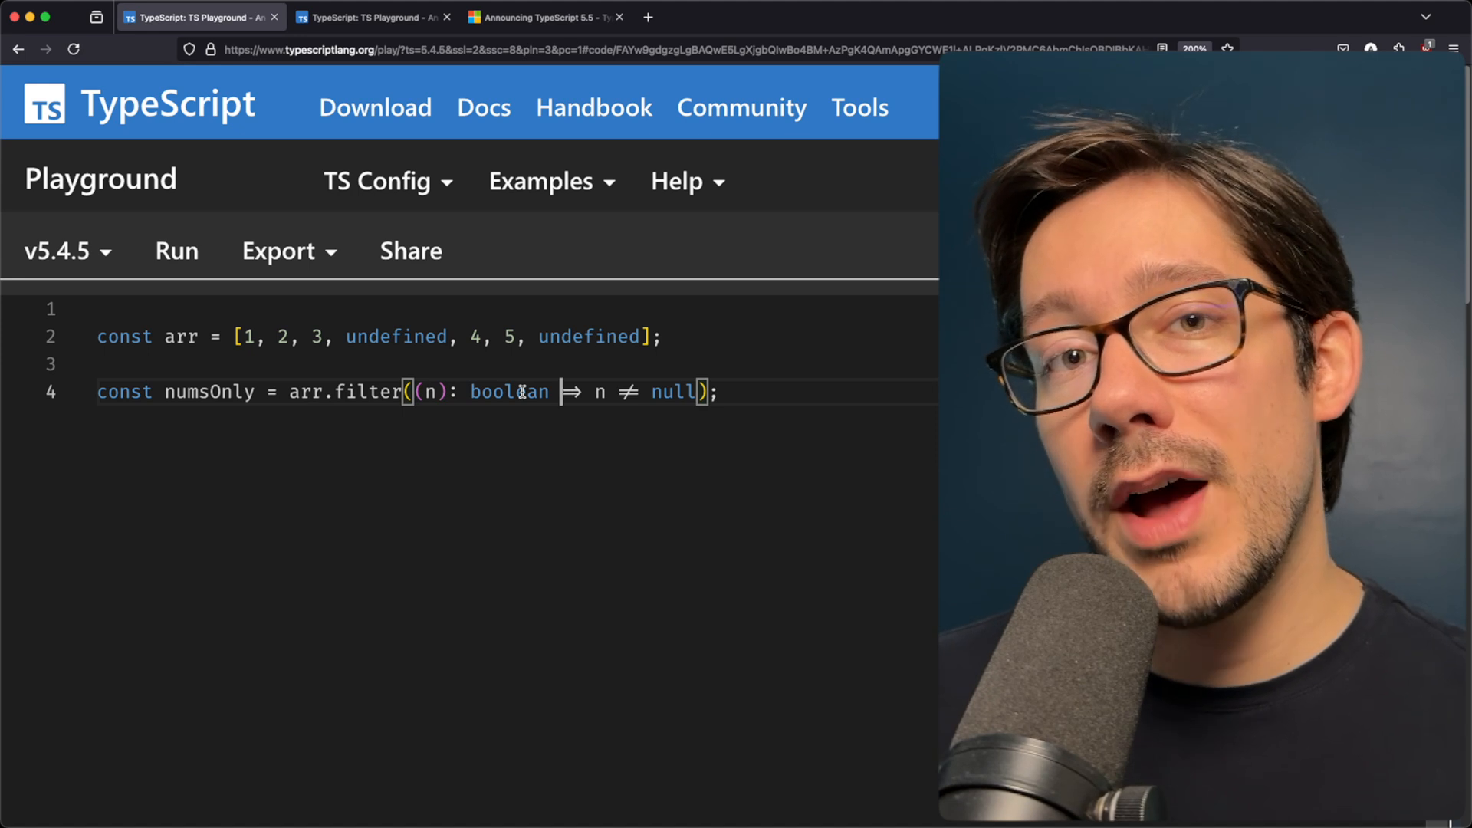
double_click(508, 392)
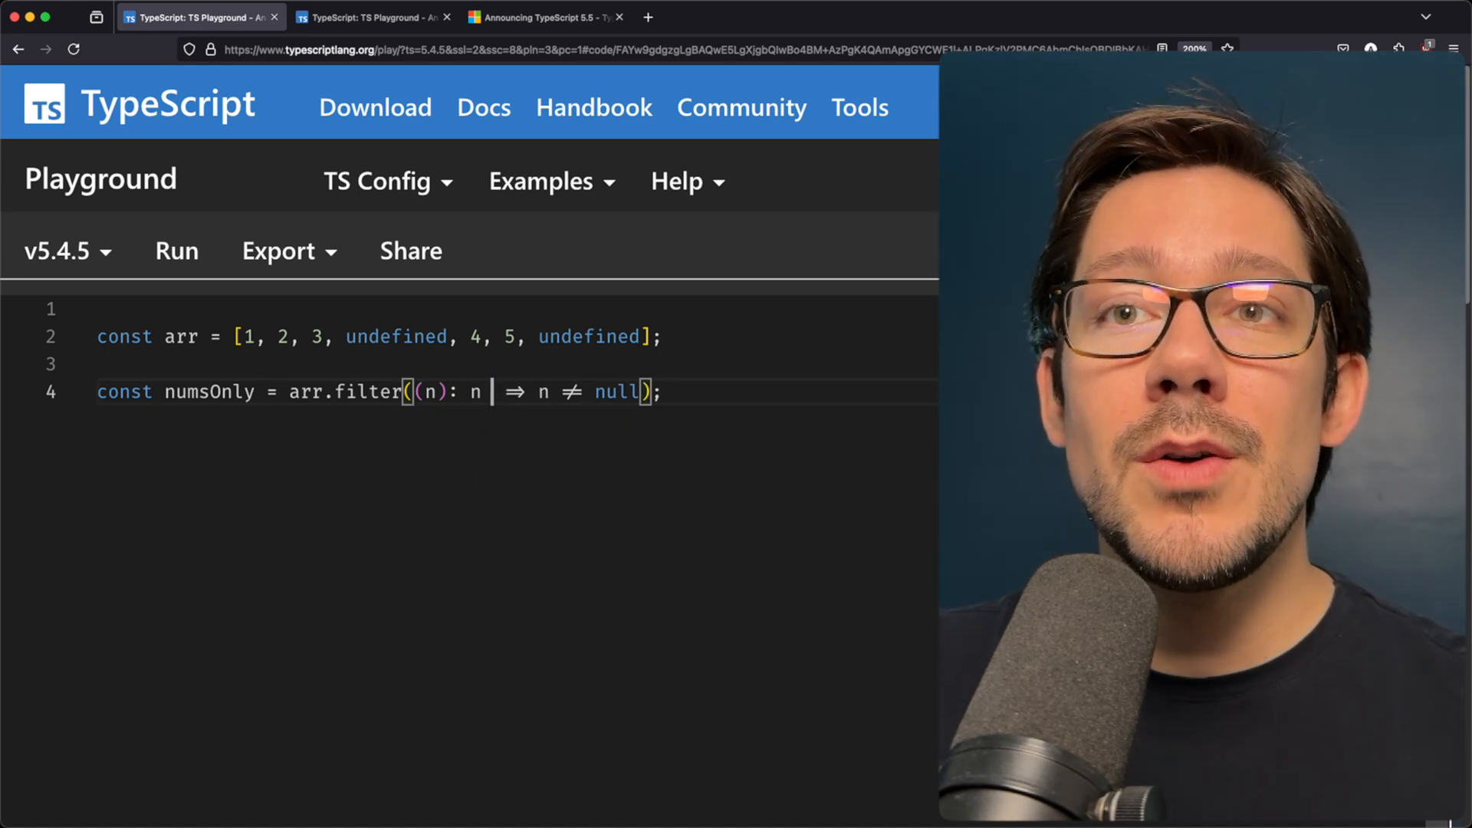
type("is number")
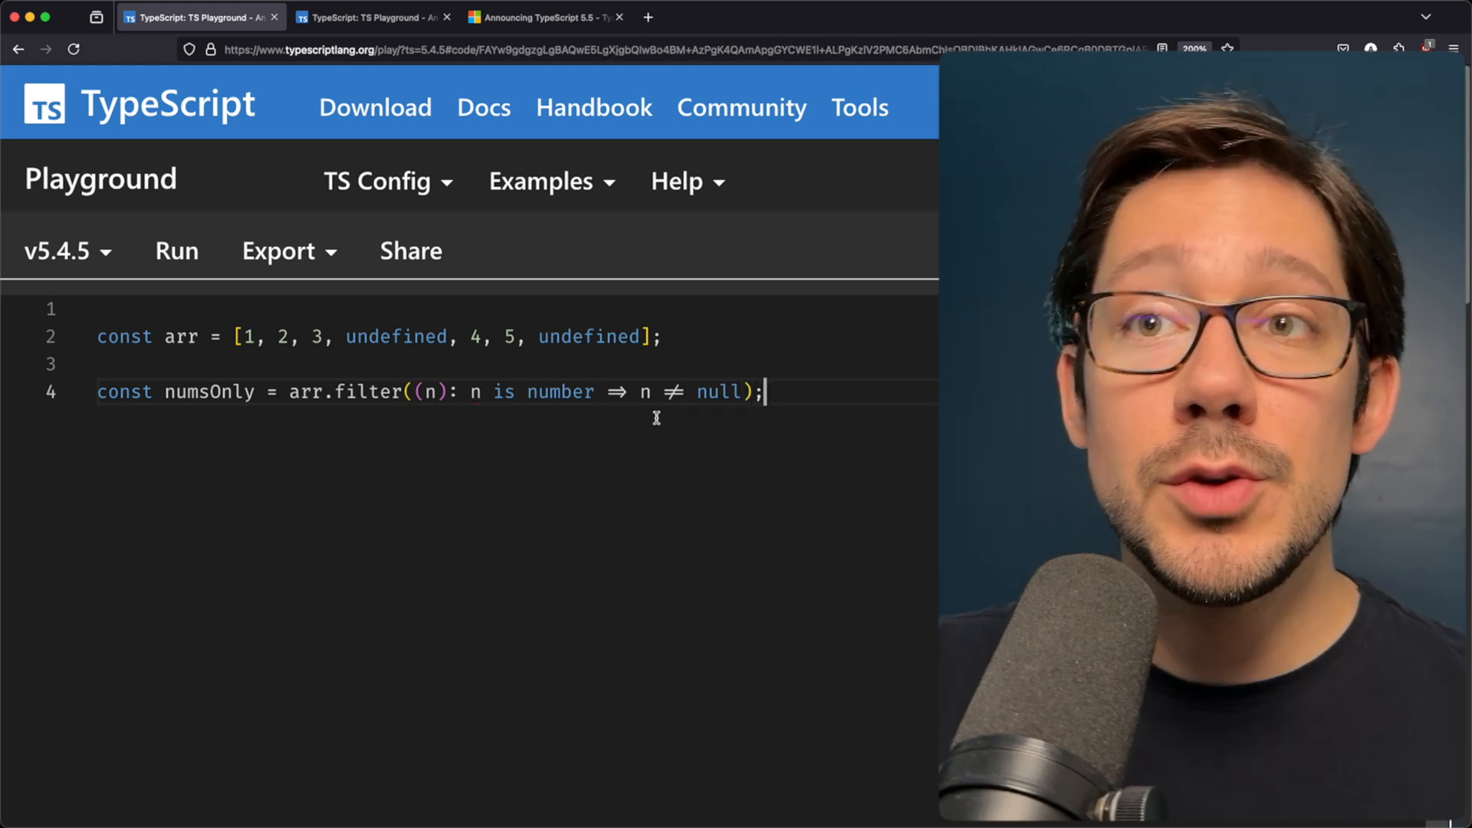
- Replace the callback's n !== null check with !!n, keeping the n is number predicate
left_click_drag(641, 392, 741, 391)
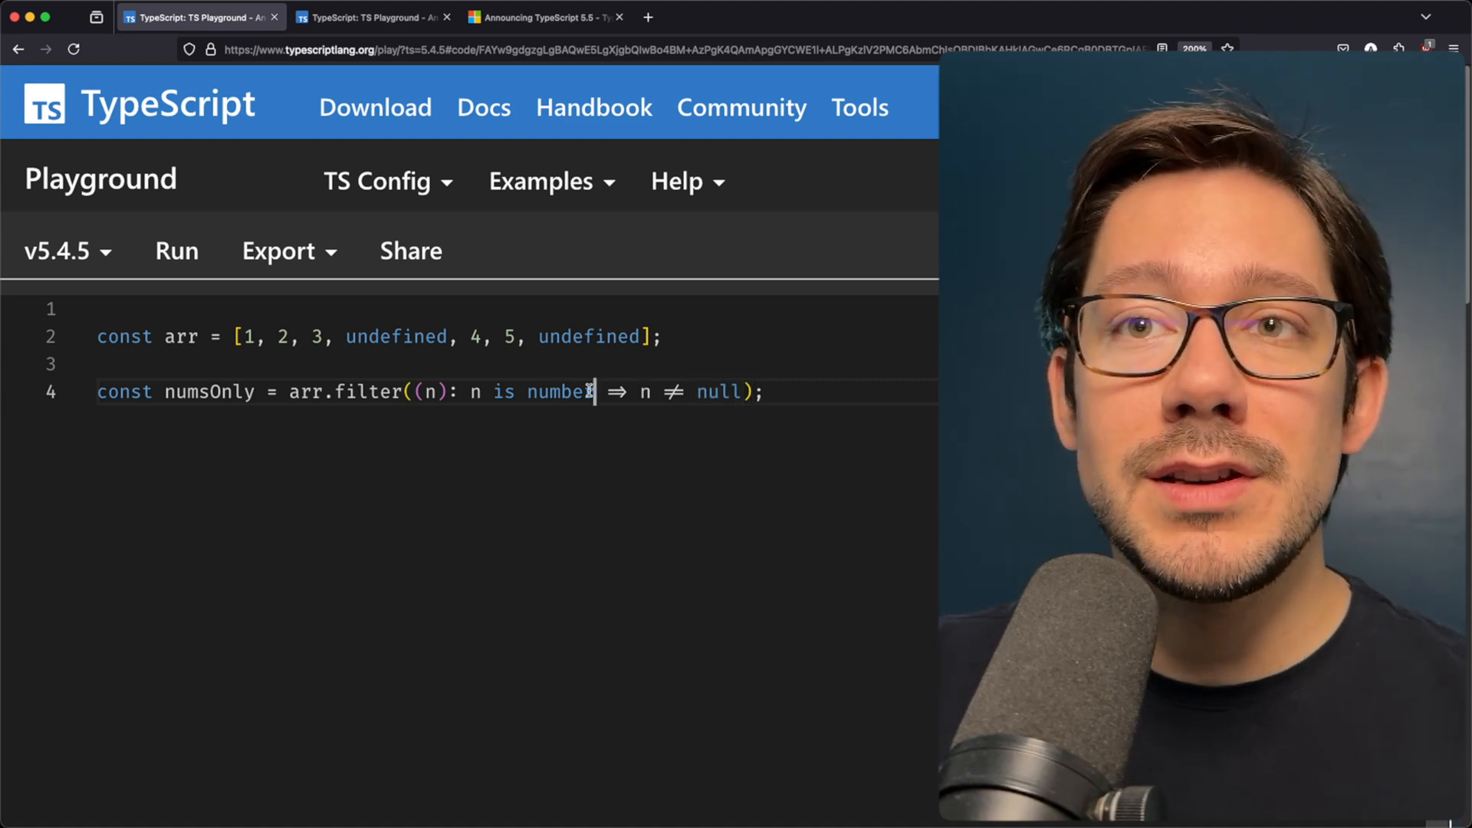
left_click_drag(595, 392, 467, 392)
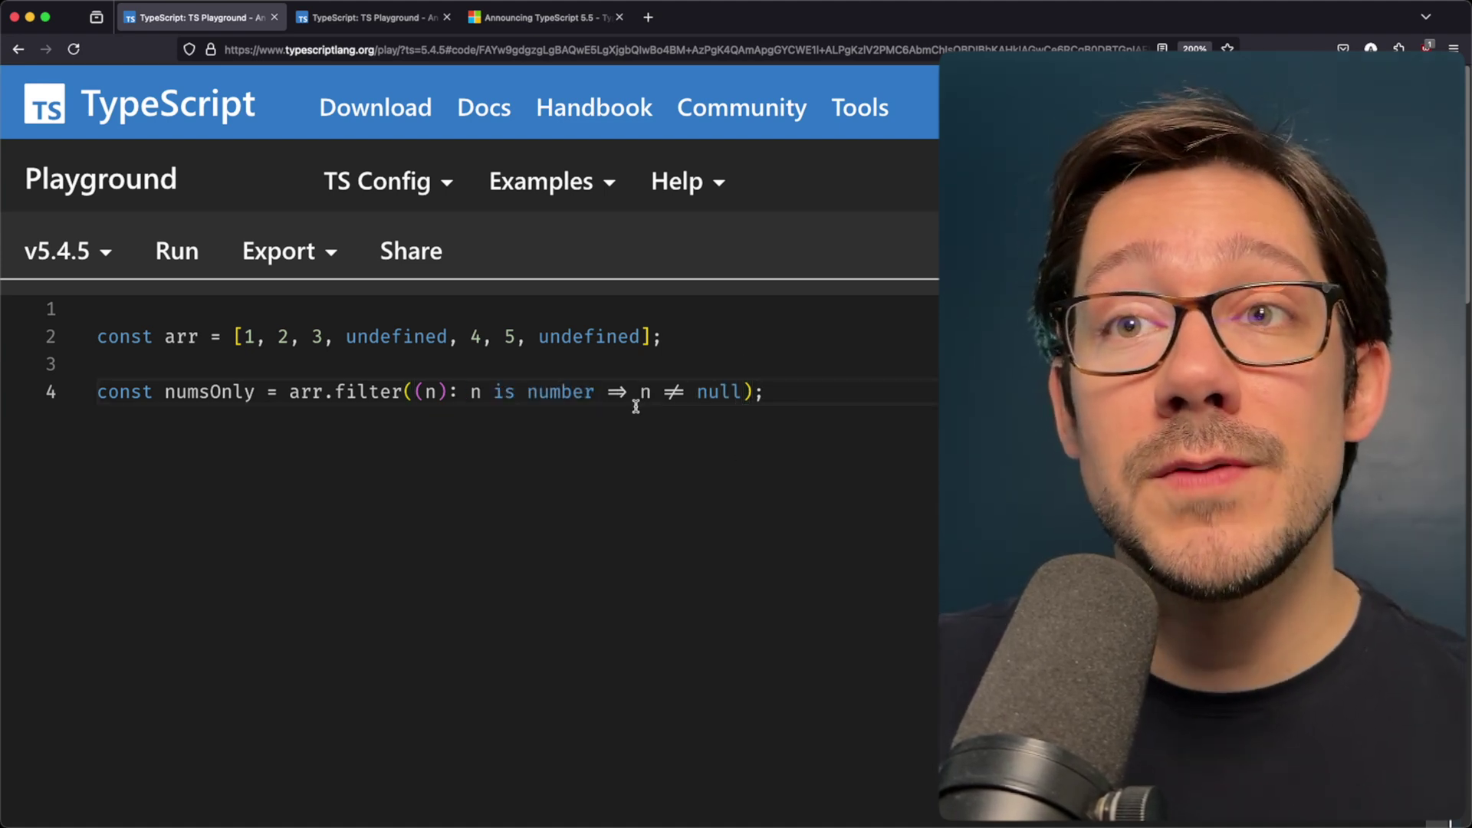
left_click_drag(639, 393, 741, 392)
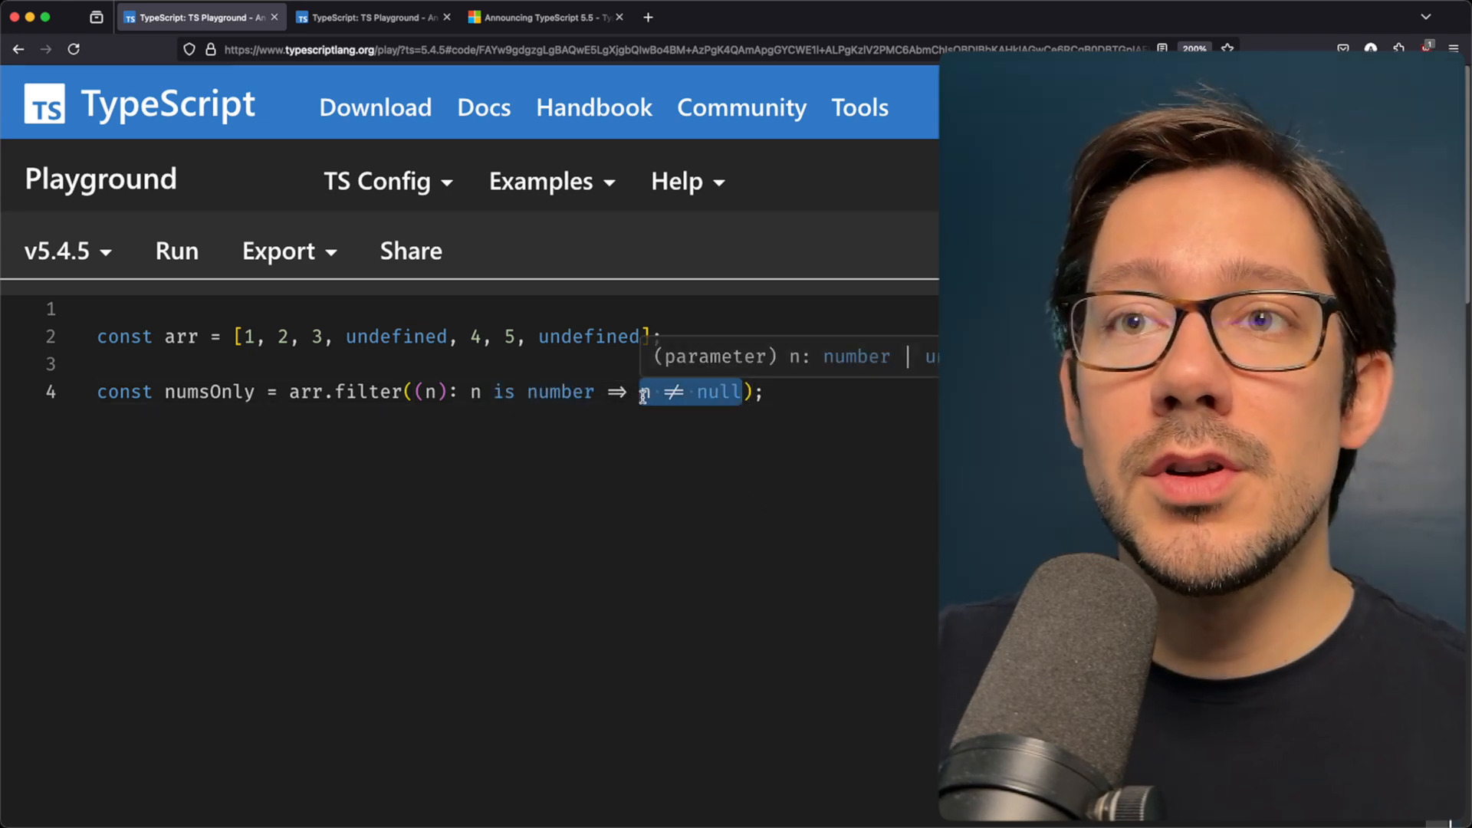
type("!n")
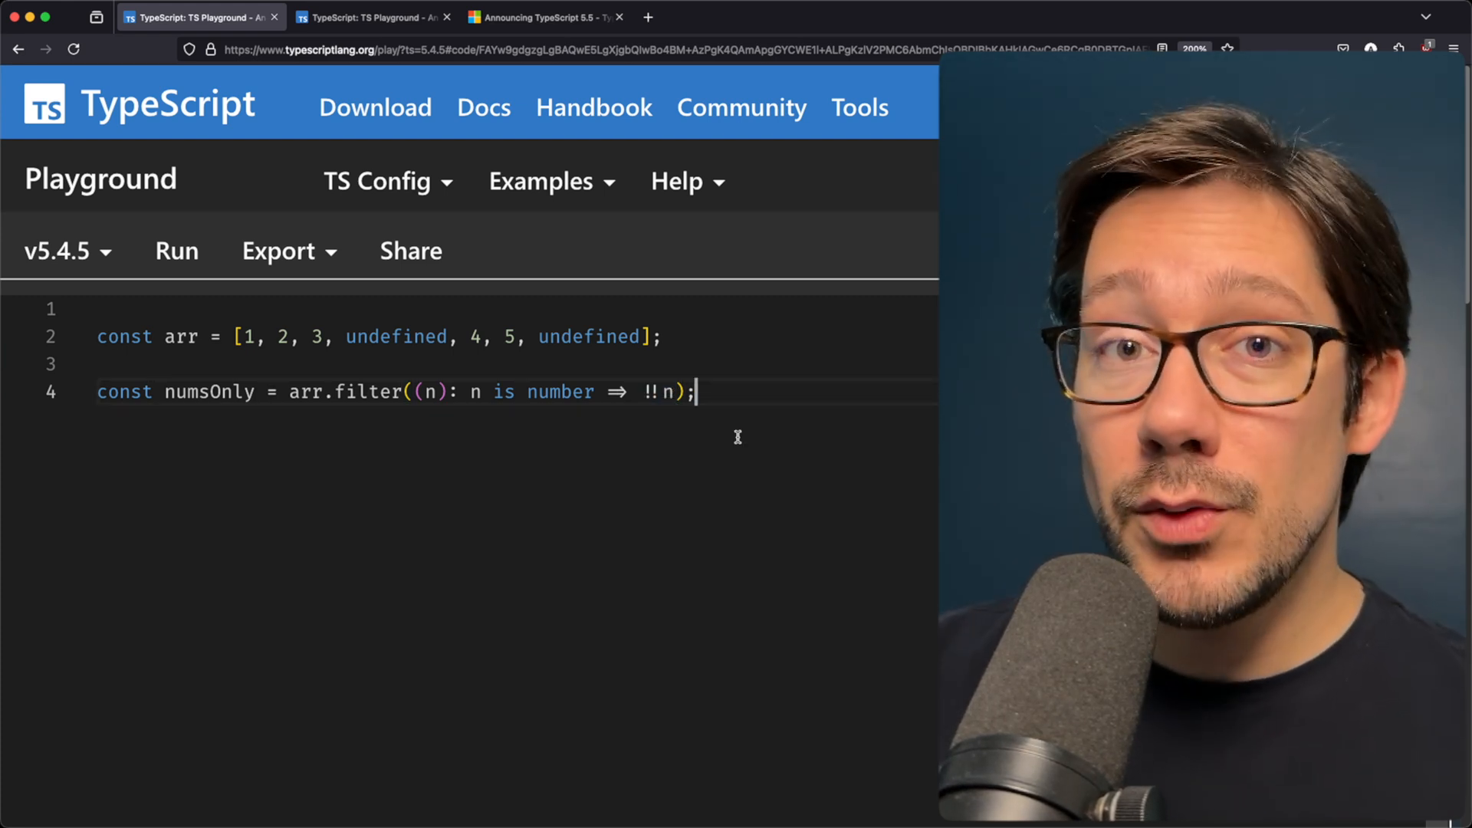
left_click_drag(503, 392, 591, 392)
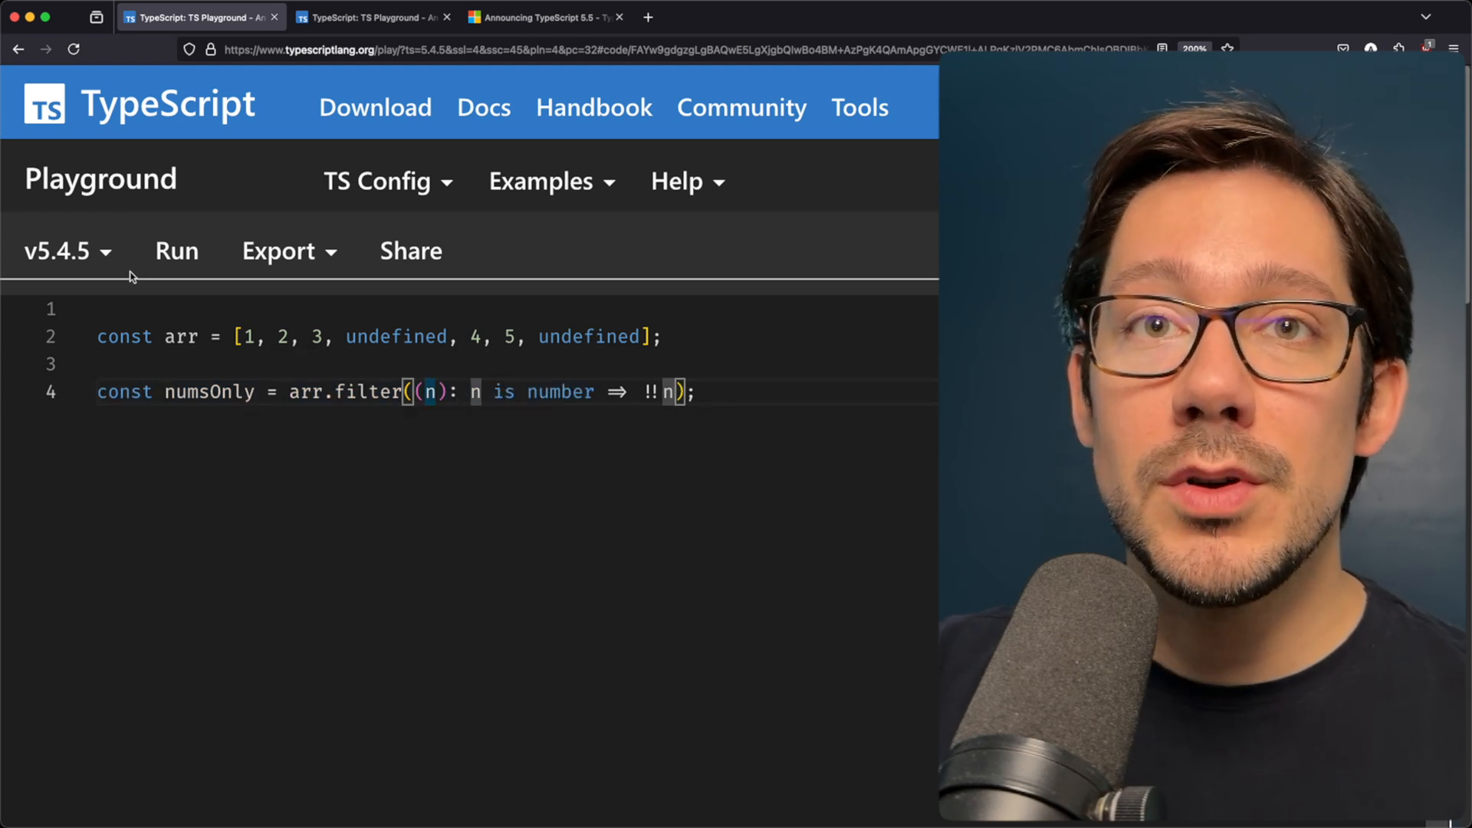
- Switch to TypeScript 5.5.2 and begin rewriting the callback body as typeof n === 'number'
left_click(57, 251)
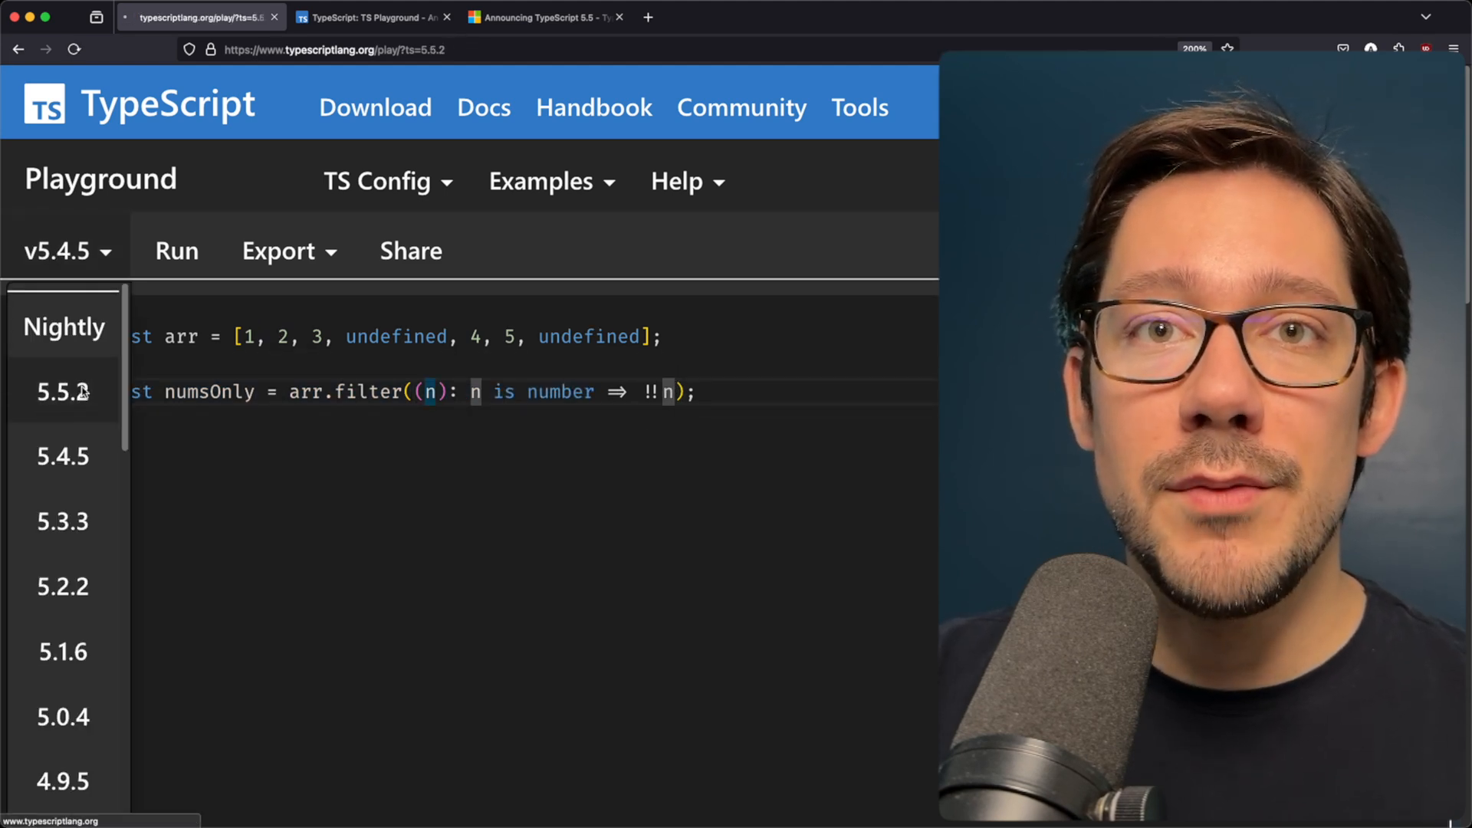
left_click(62, 391)
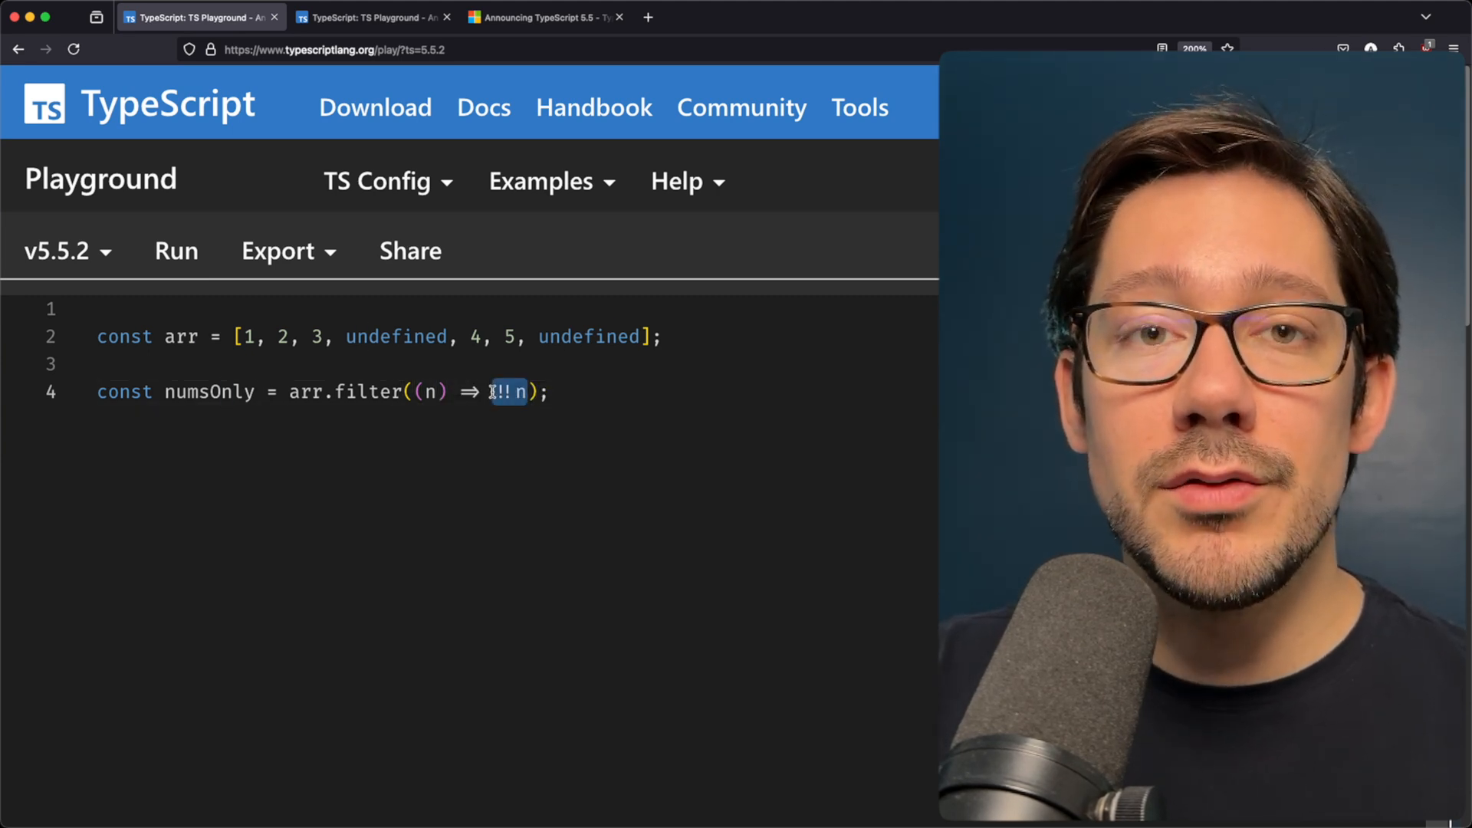
mouse_move(196, 392)
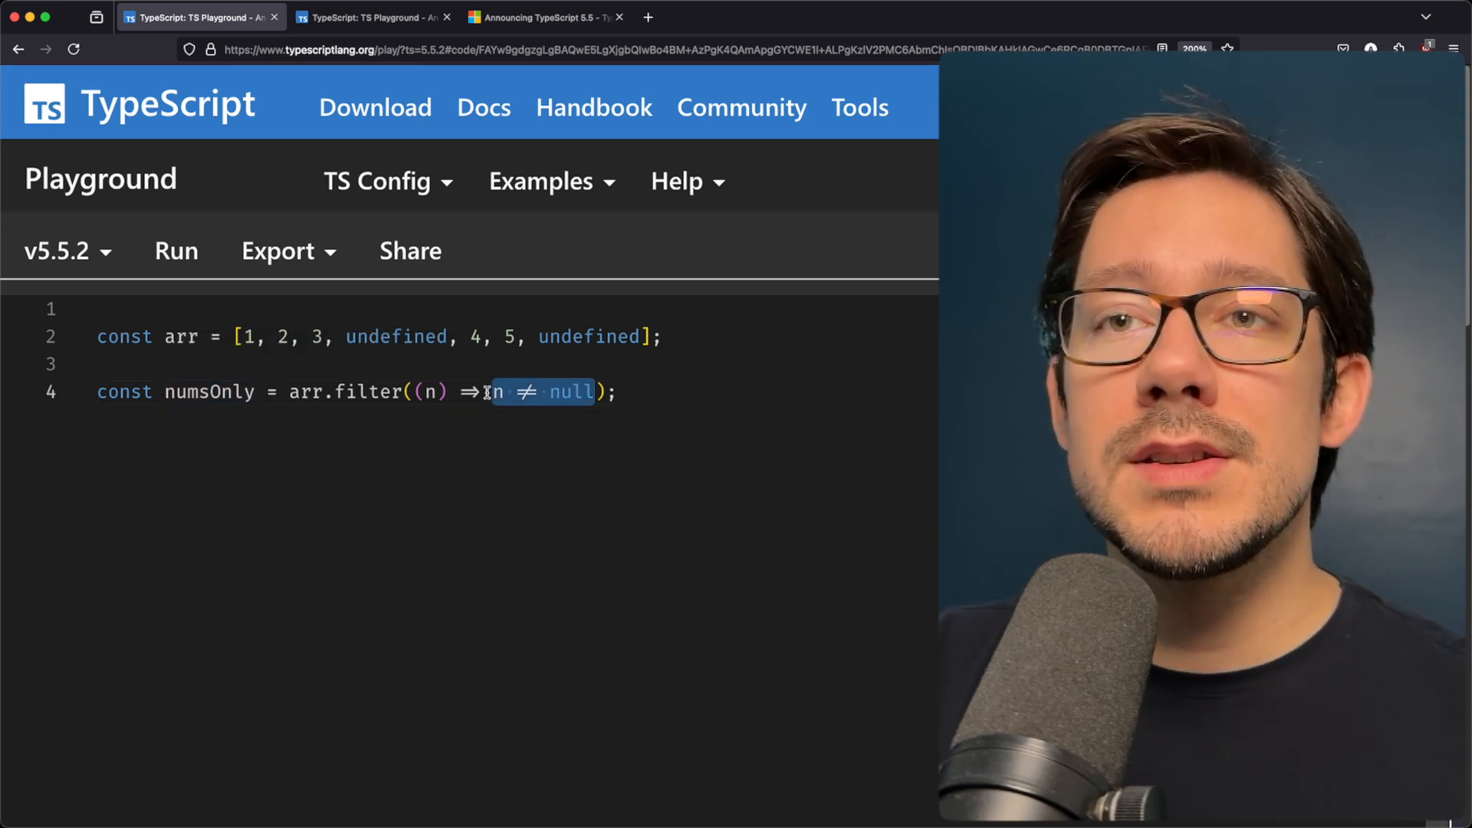
type("typeof")
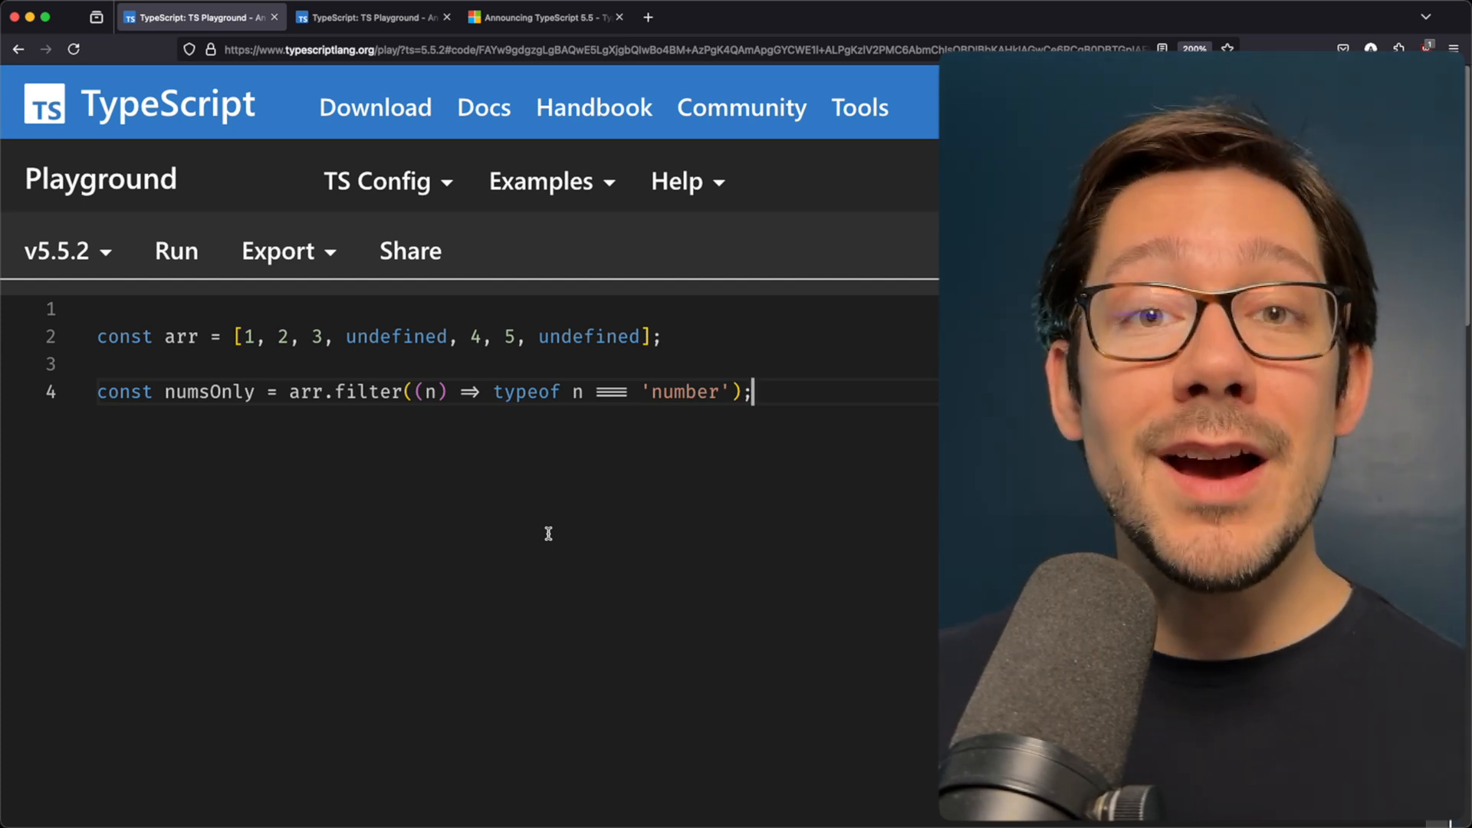
mouse_move(500, 471)
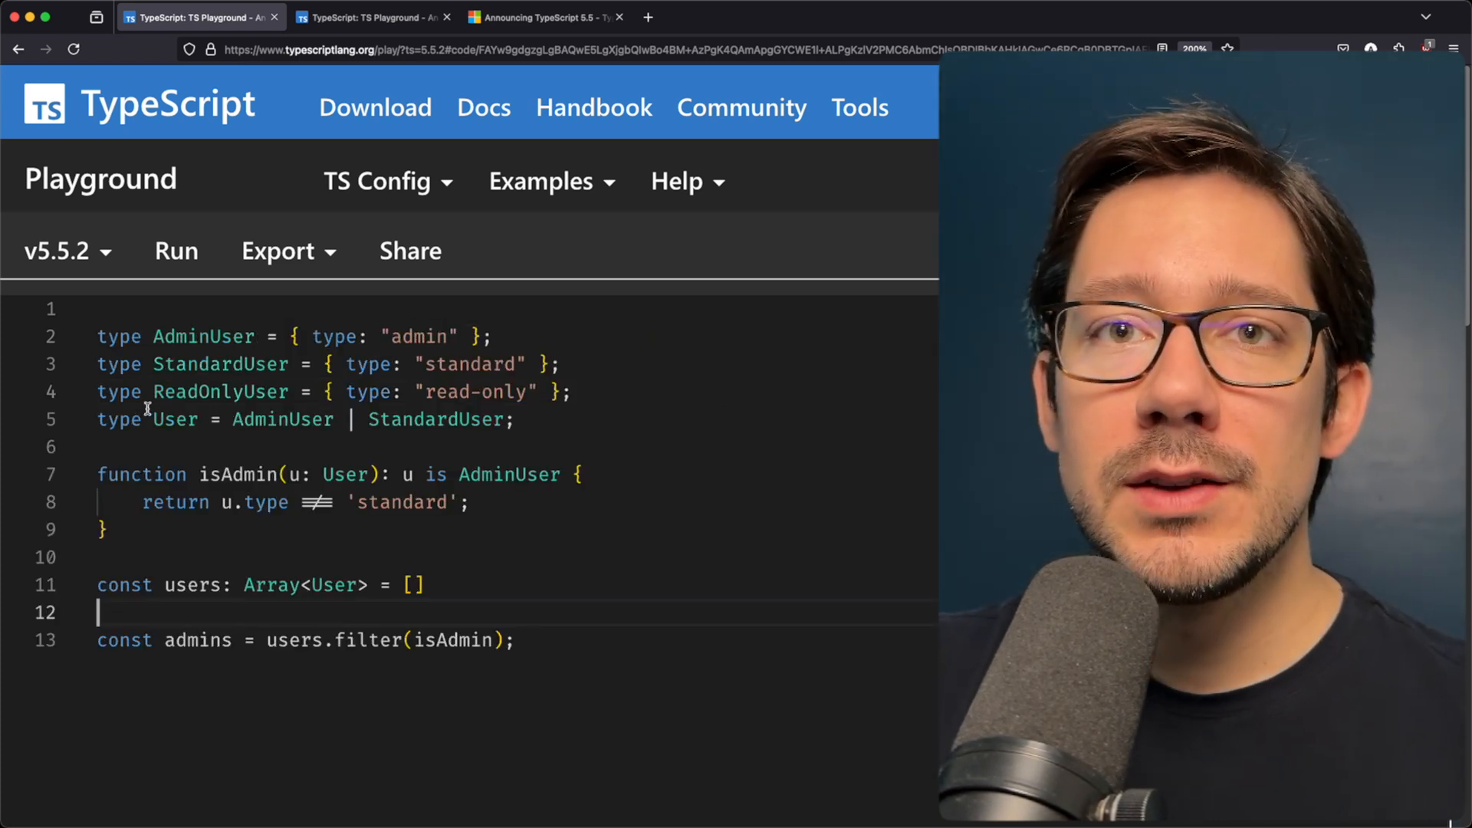
- Build the AdminUser/StandardUser/ReadOnlyUser types with isAdmin used in users.filter(isAdmin)
left_click(576, 392)
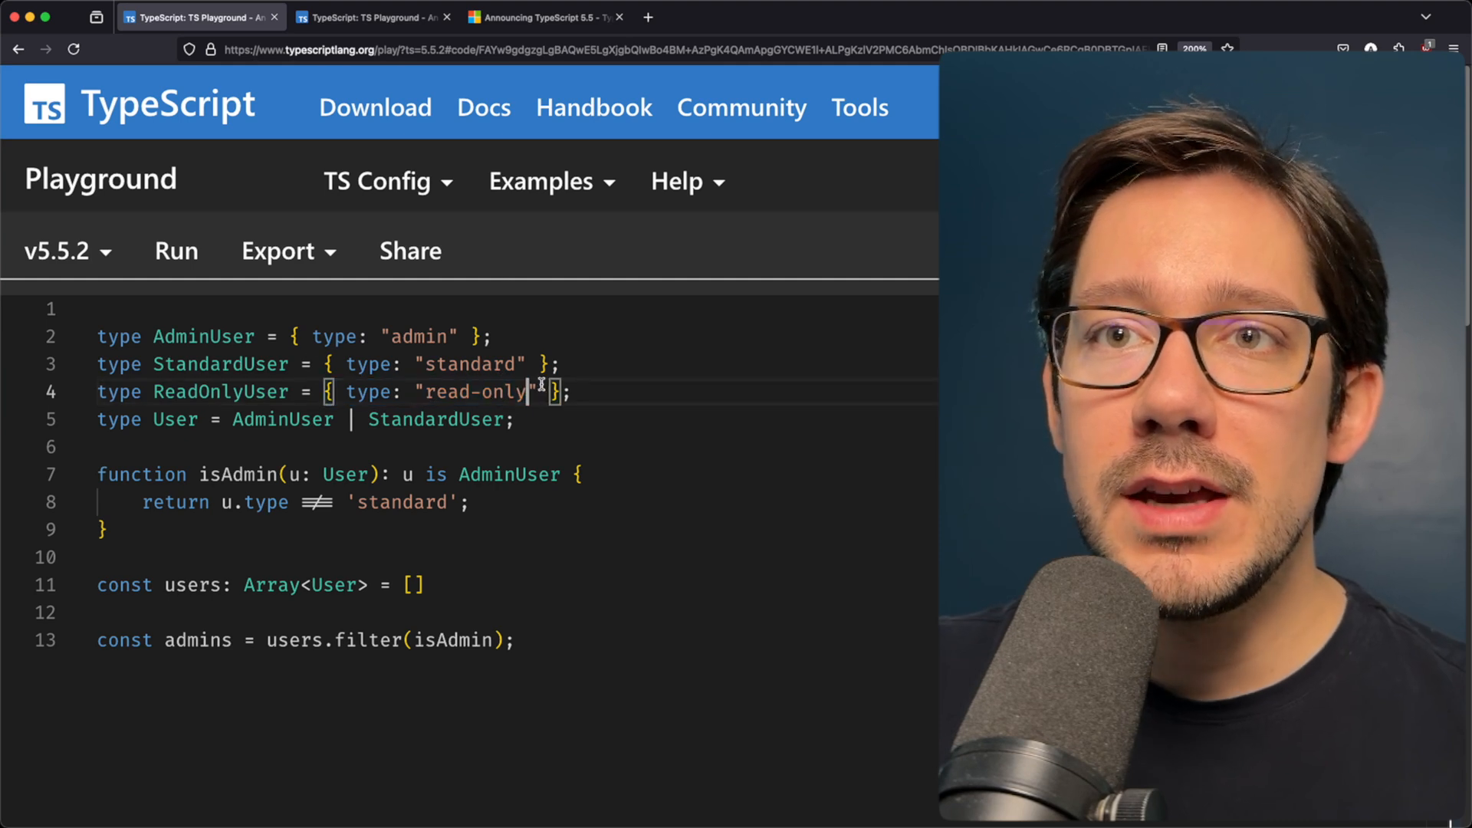
double_click(334, 337)
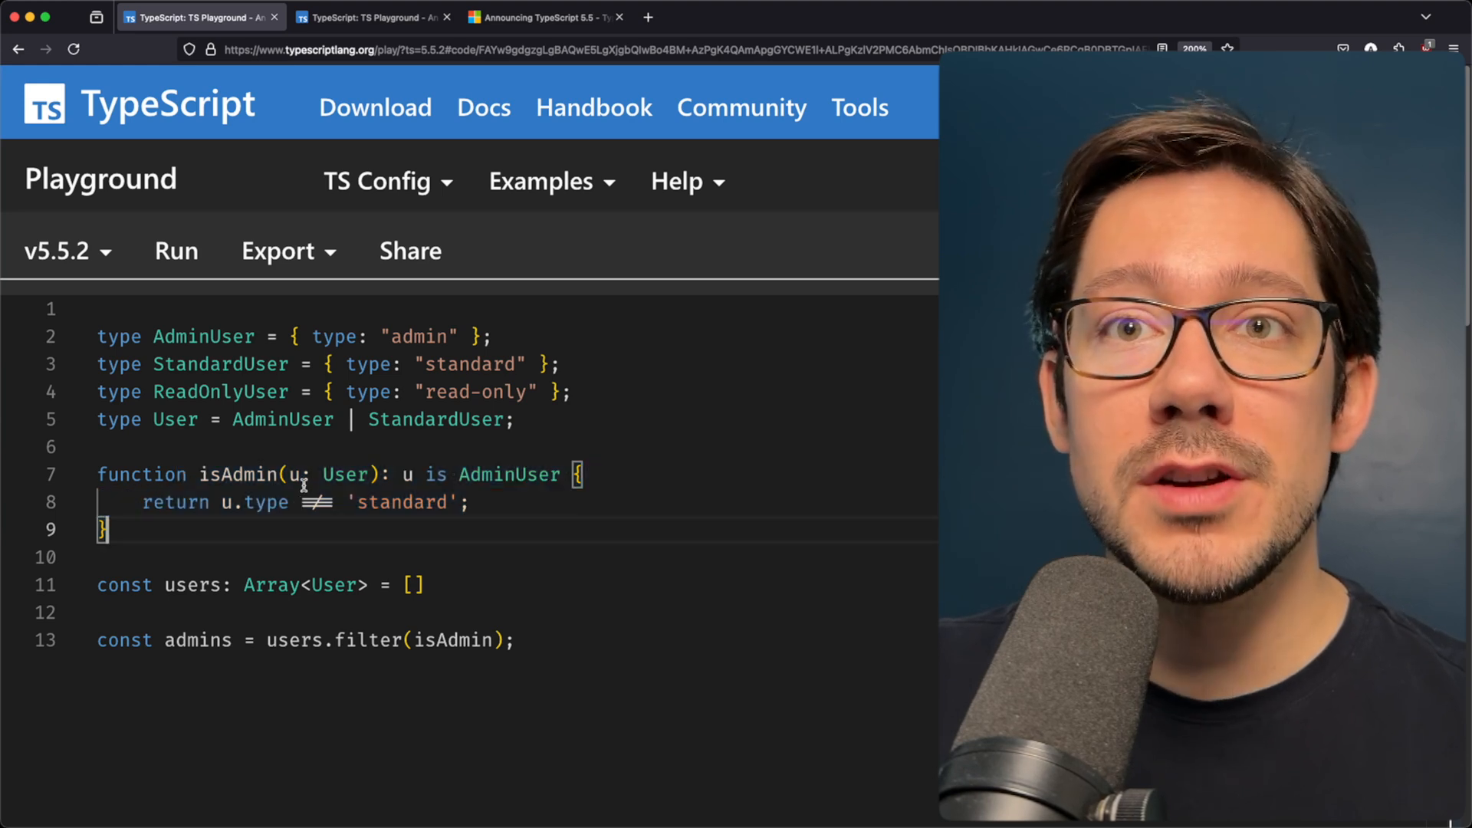
left_click_drag(419, 474, 581, 473)
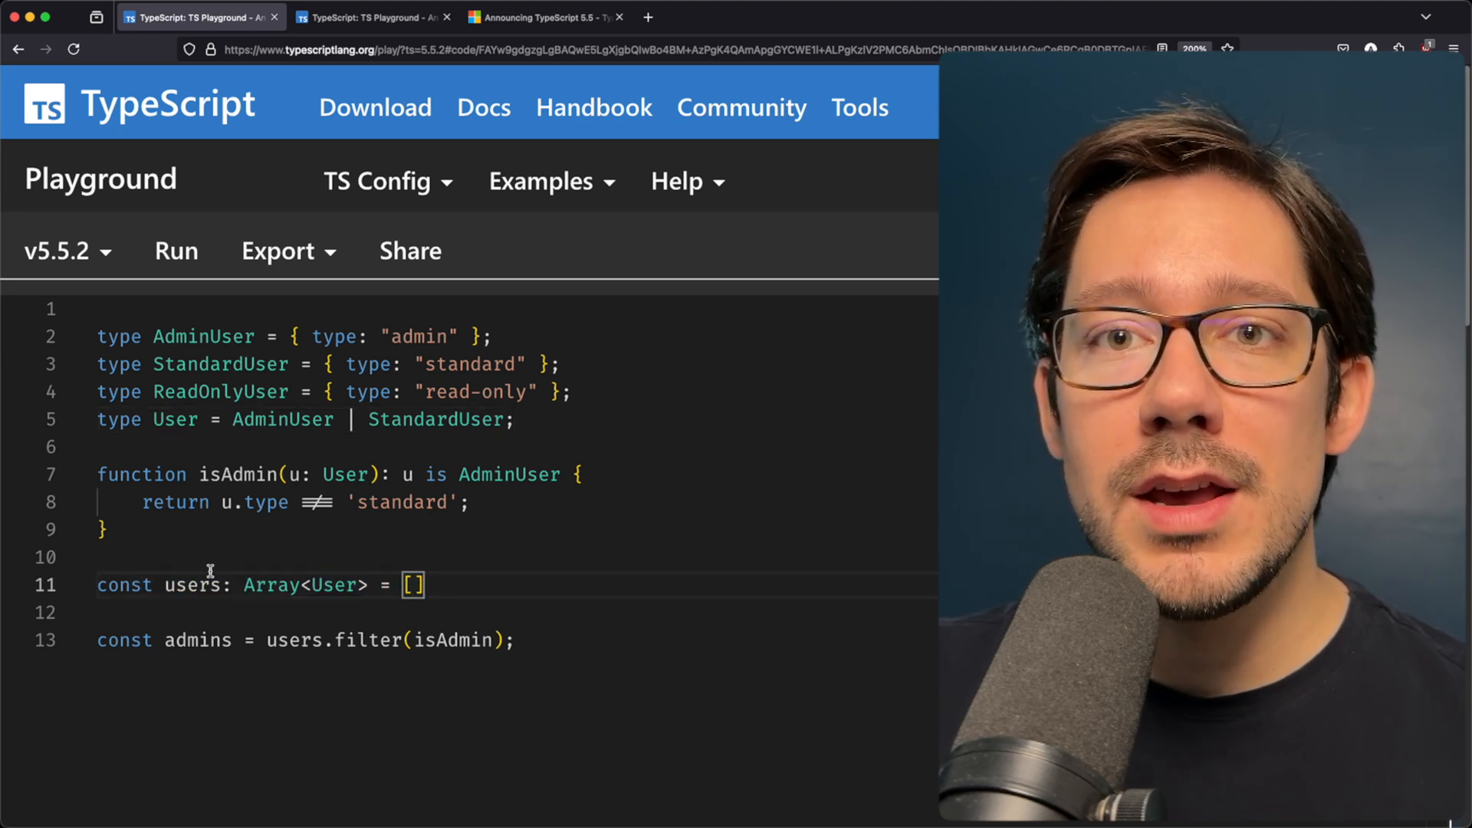
double_click(453, 641)
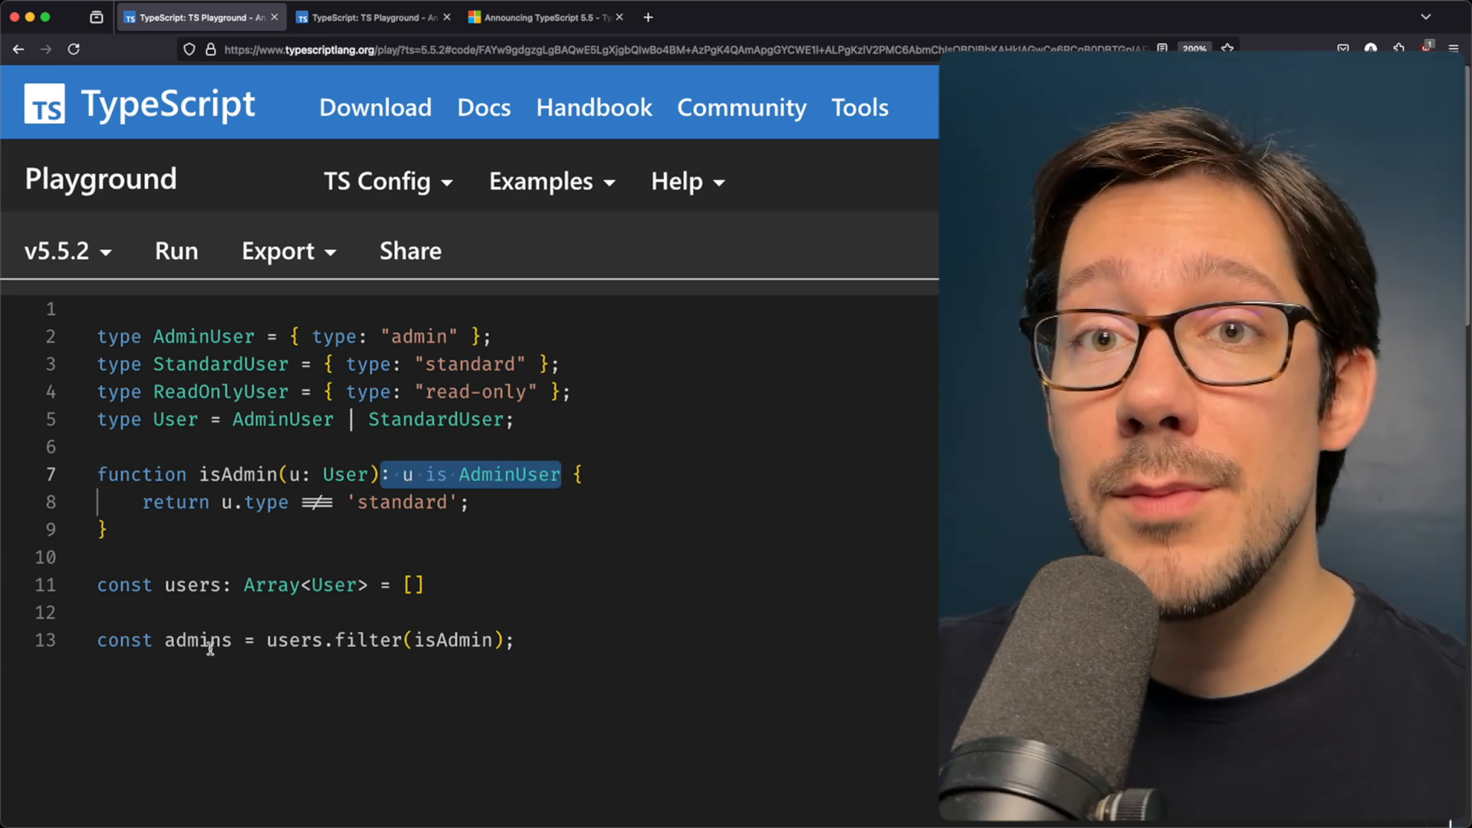
mouse_move(198, 640)
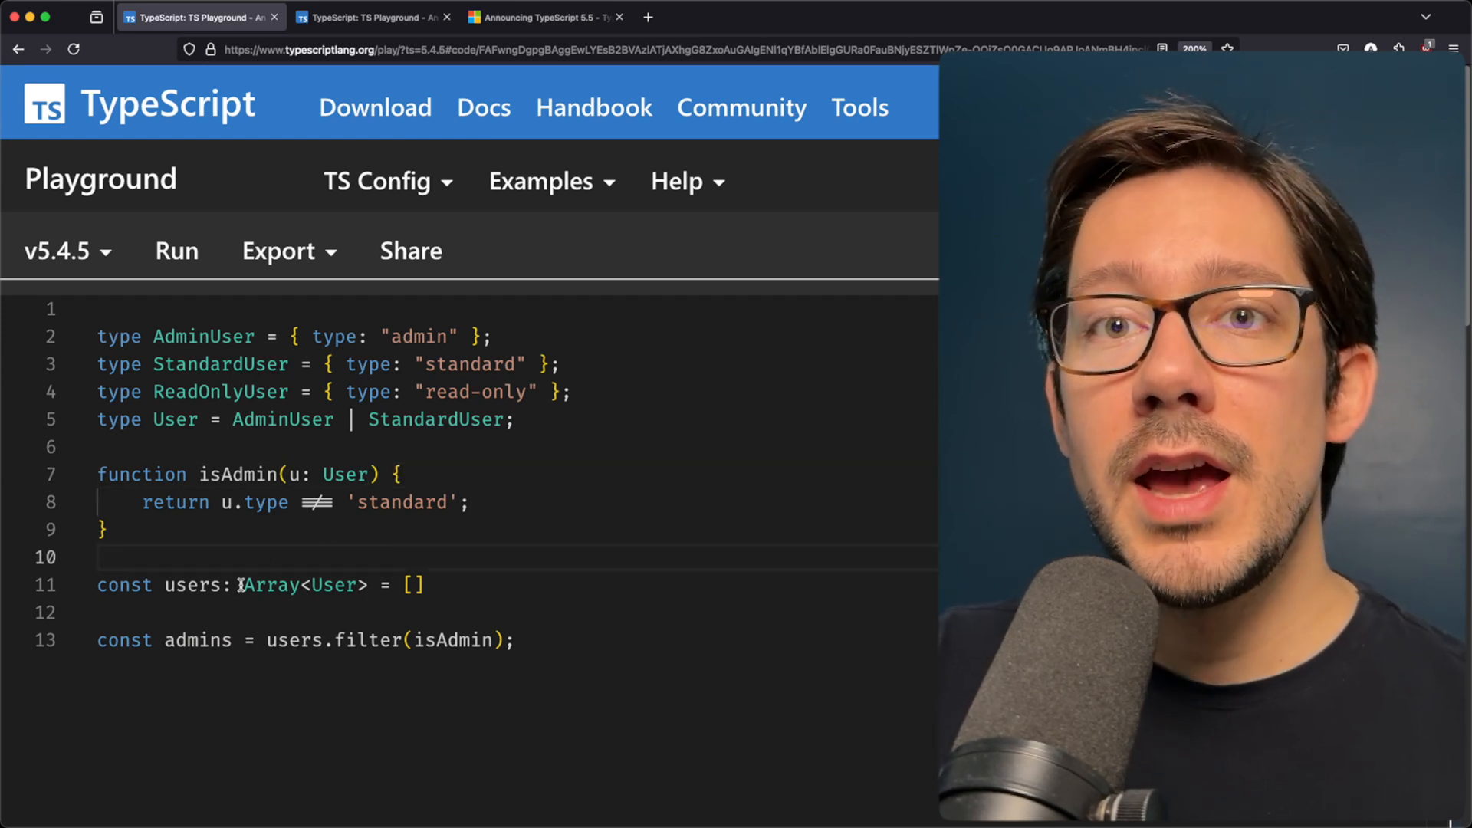
mouse_move(190, 640)
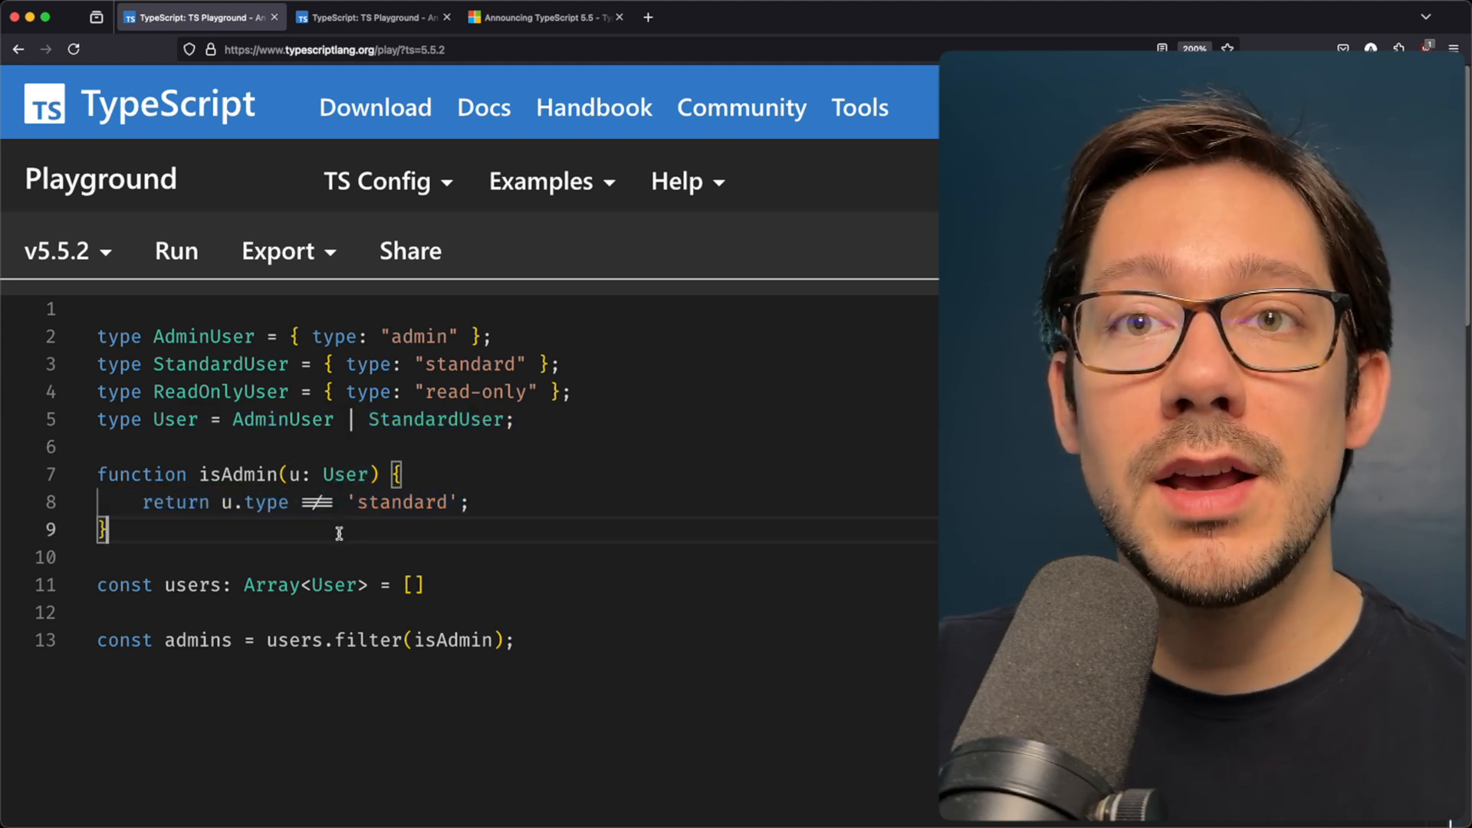
mouse_move(227, 475)
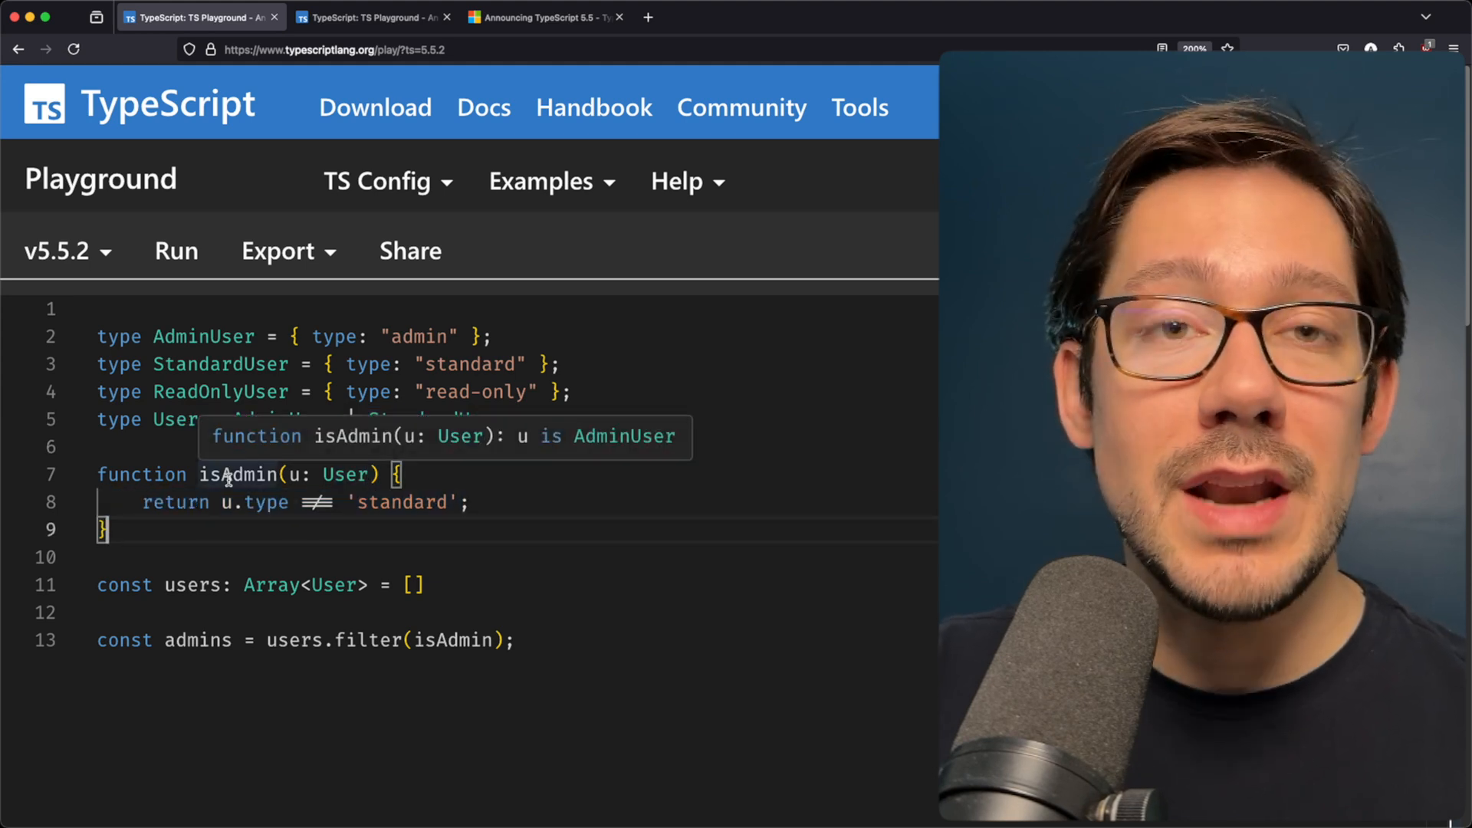
mouse_move(541, 454)
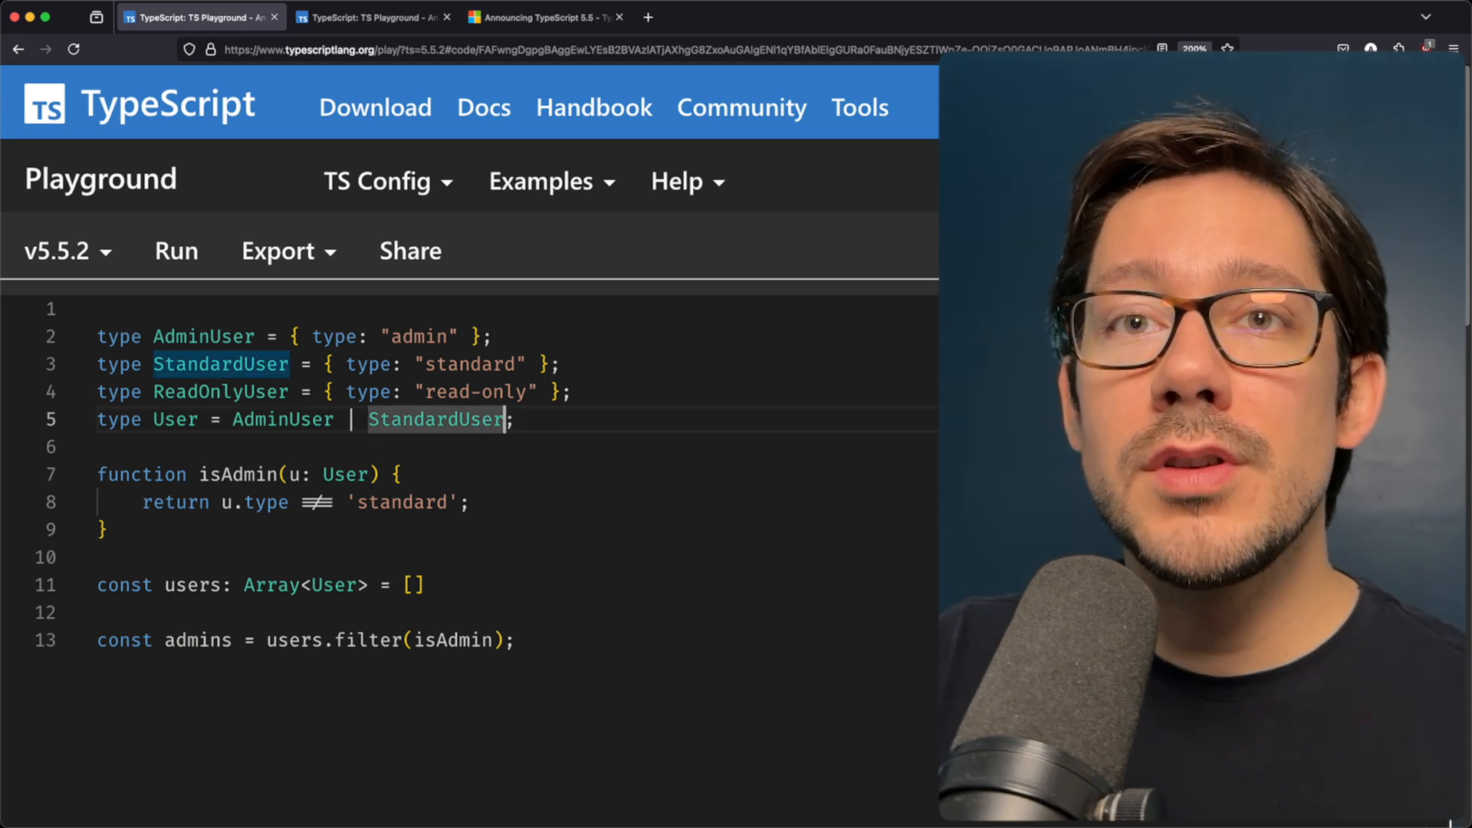
- Append | ReadOnlyUser to the User union and start an explicit annotation on admins
type("| ReadOnlyUser")
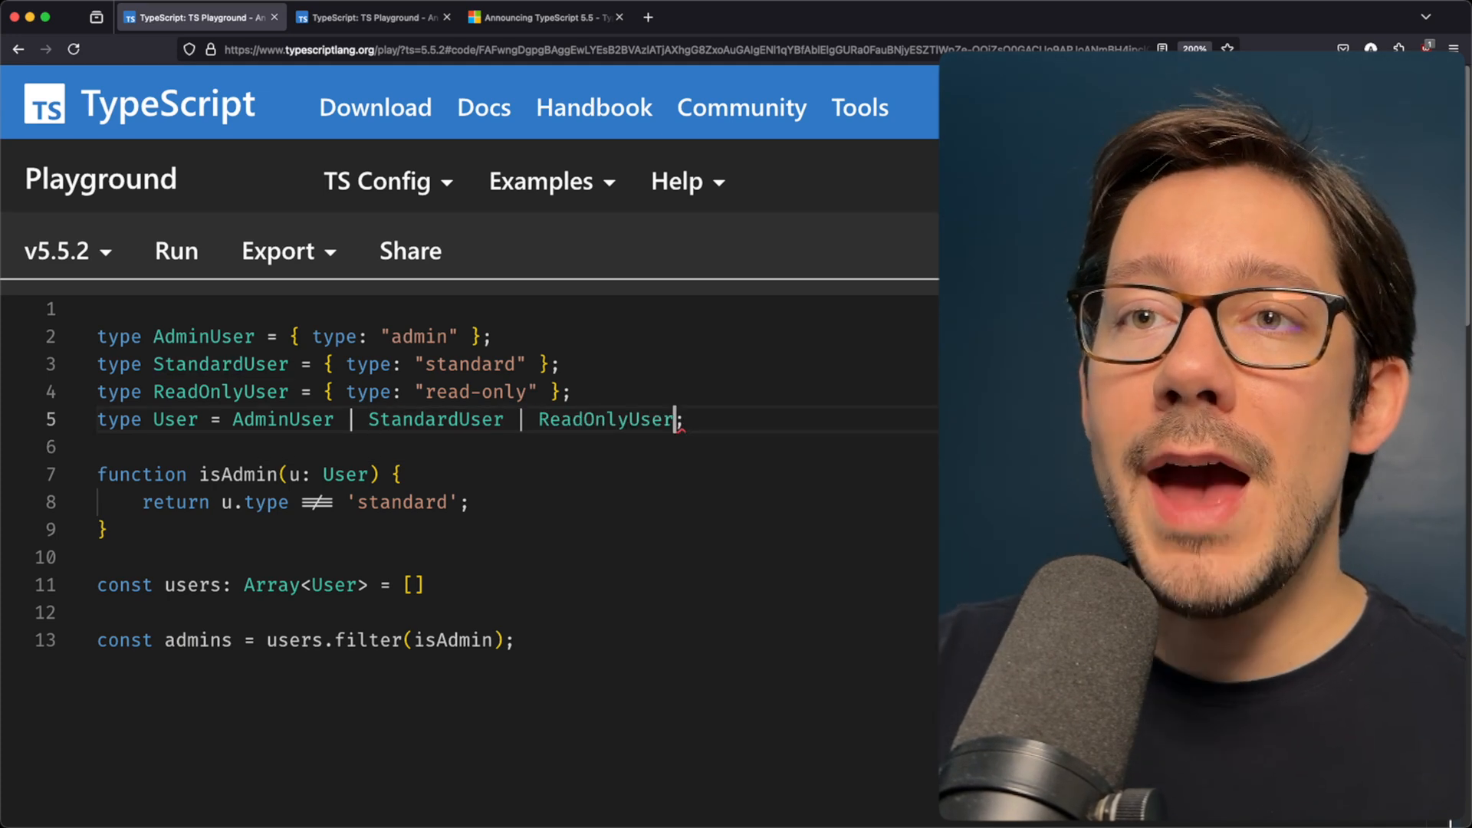
mouse_move(241, 474)
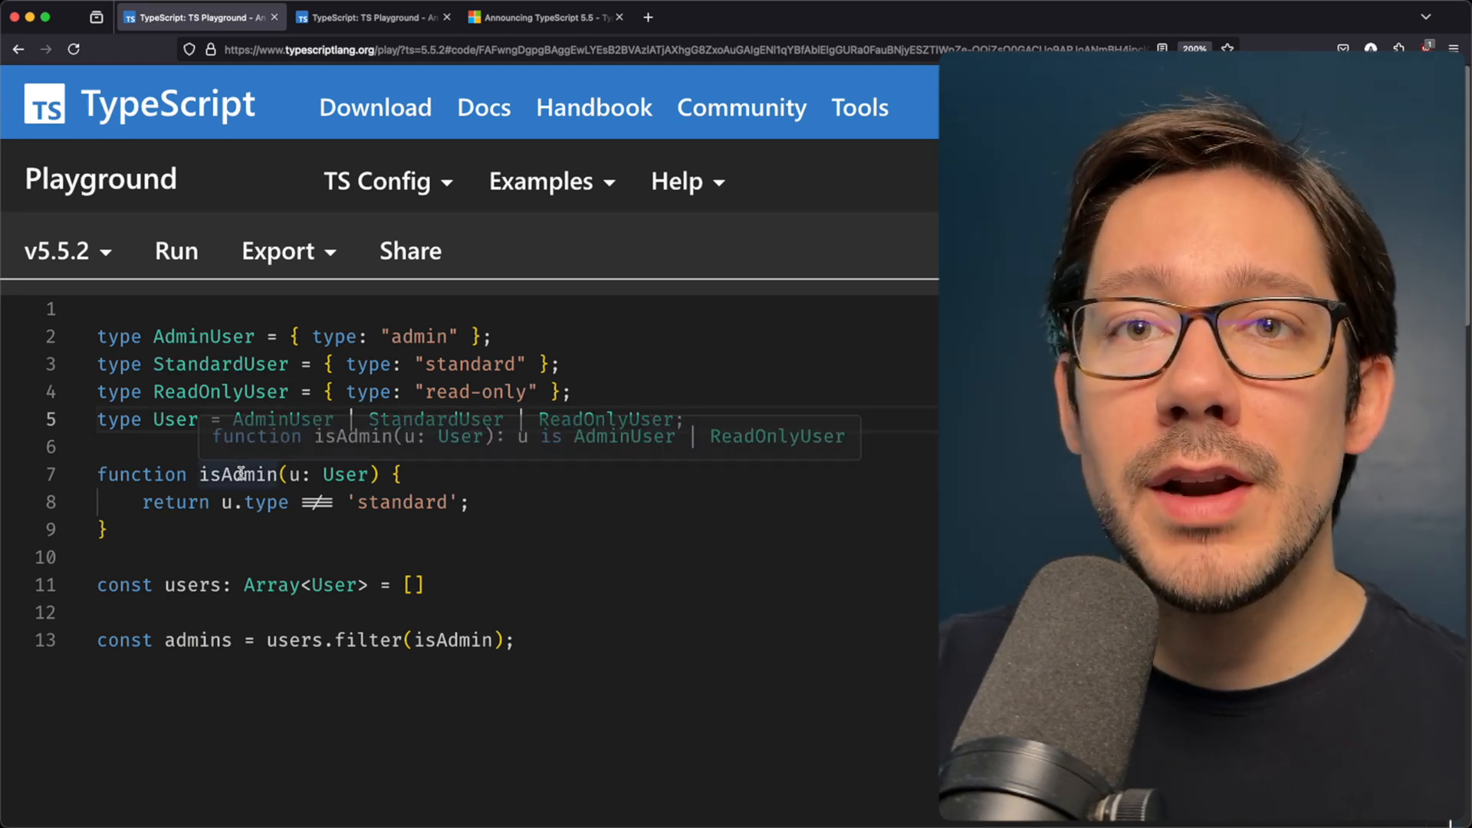
mouse_move(546, 450)
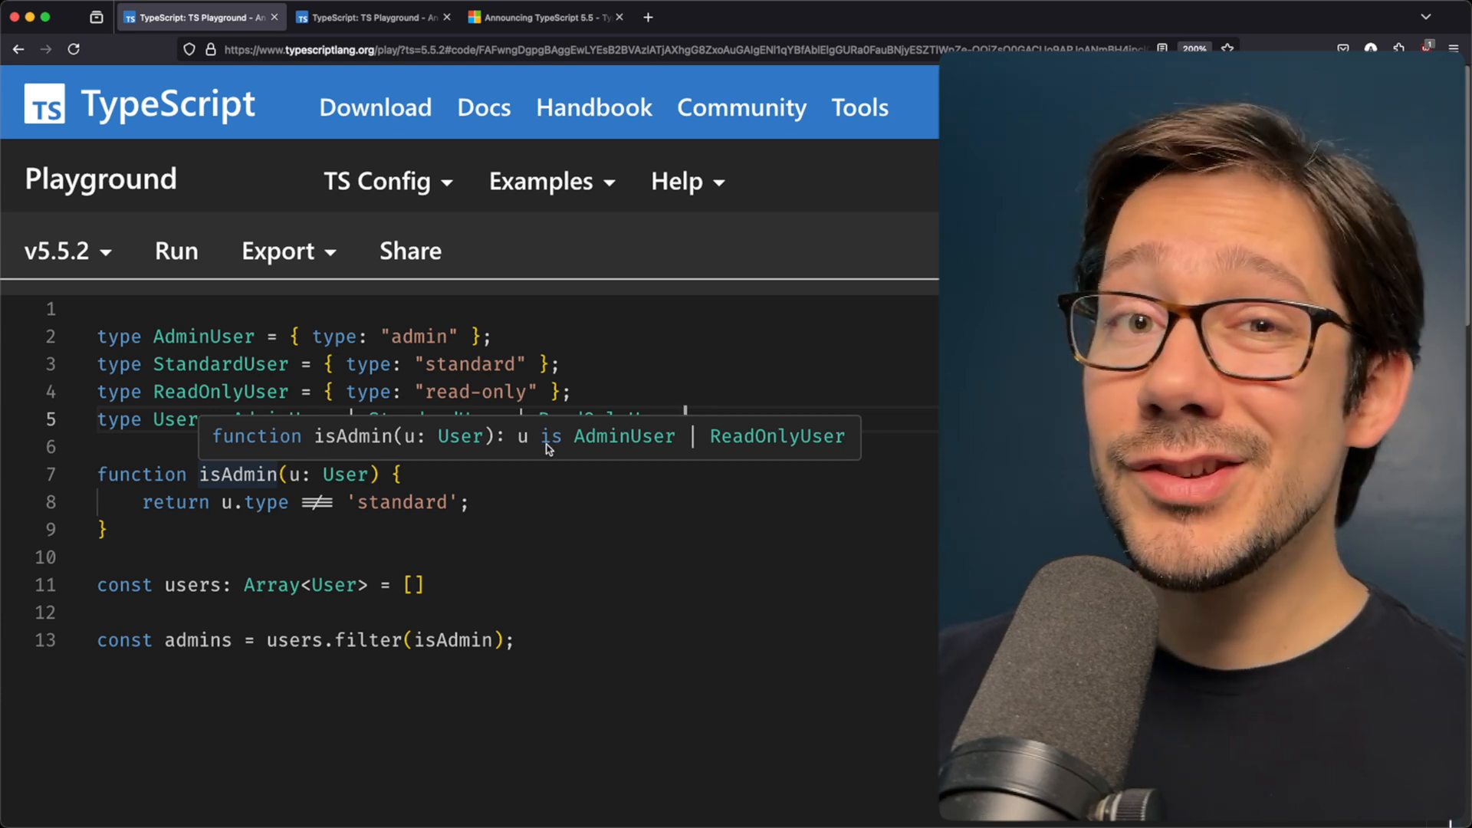
mouse_move(511, 459)
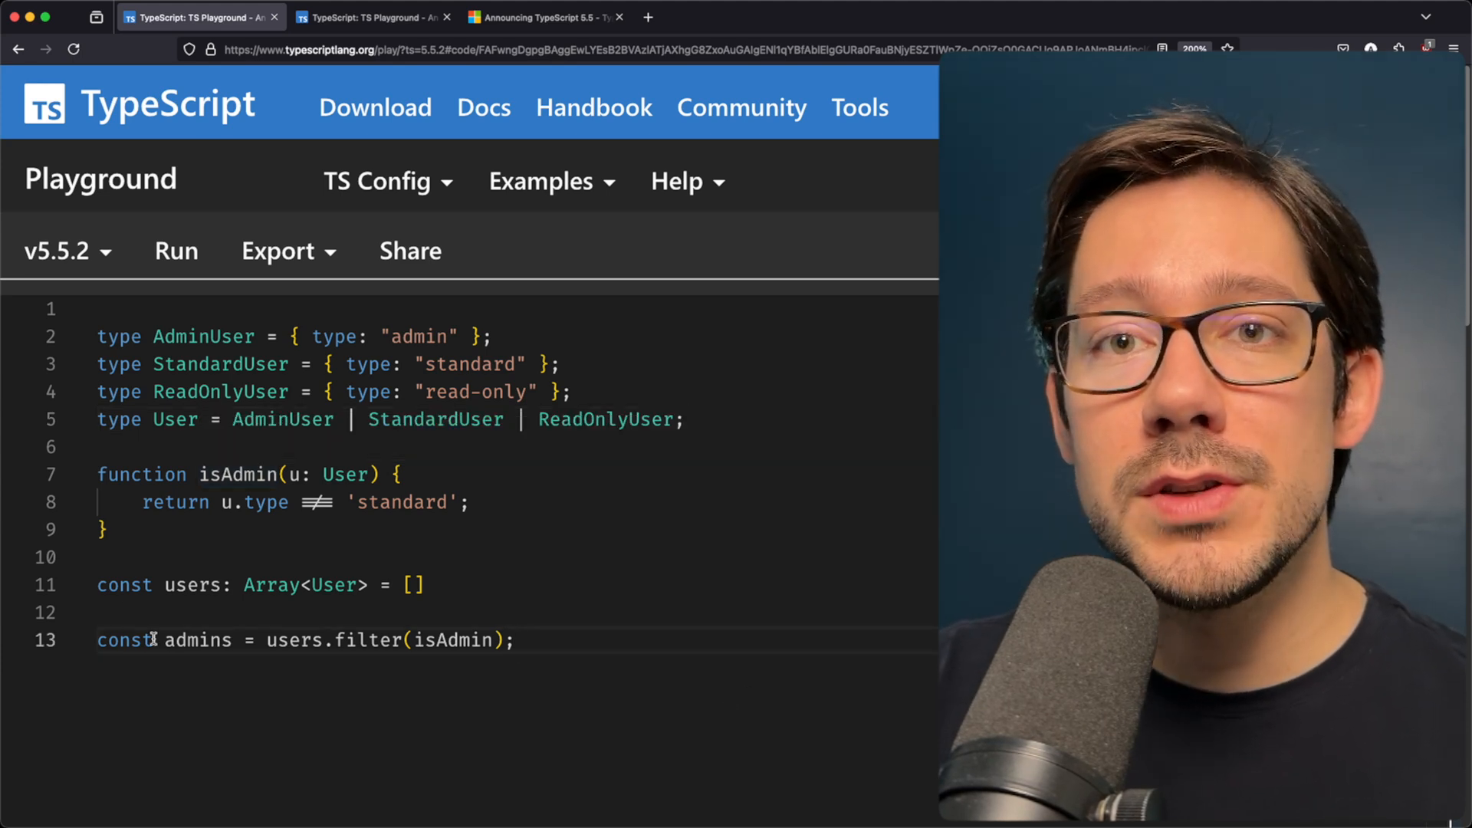
mouse_move(198, 640)
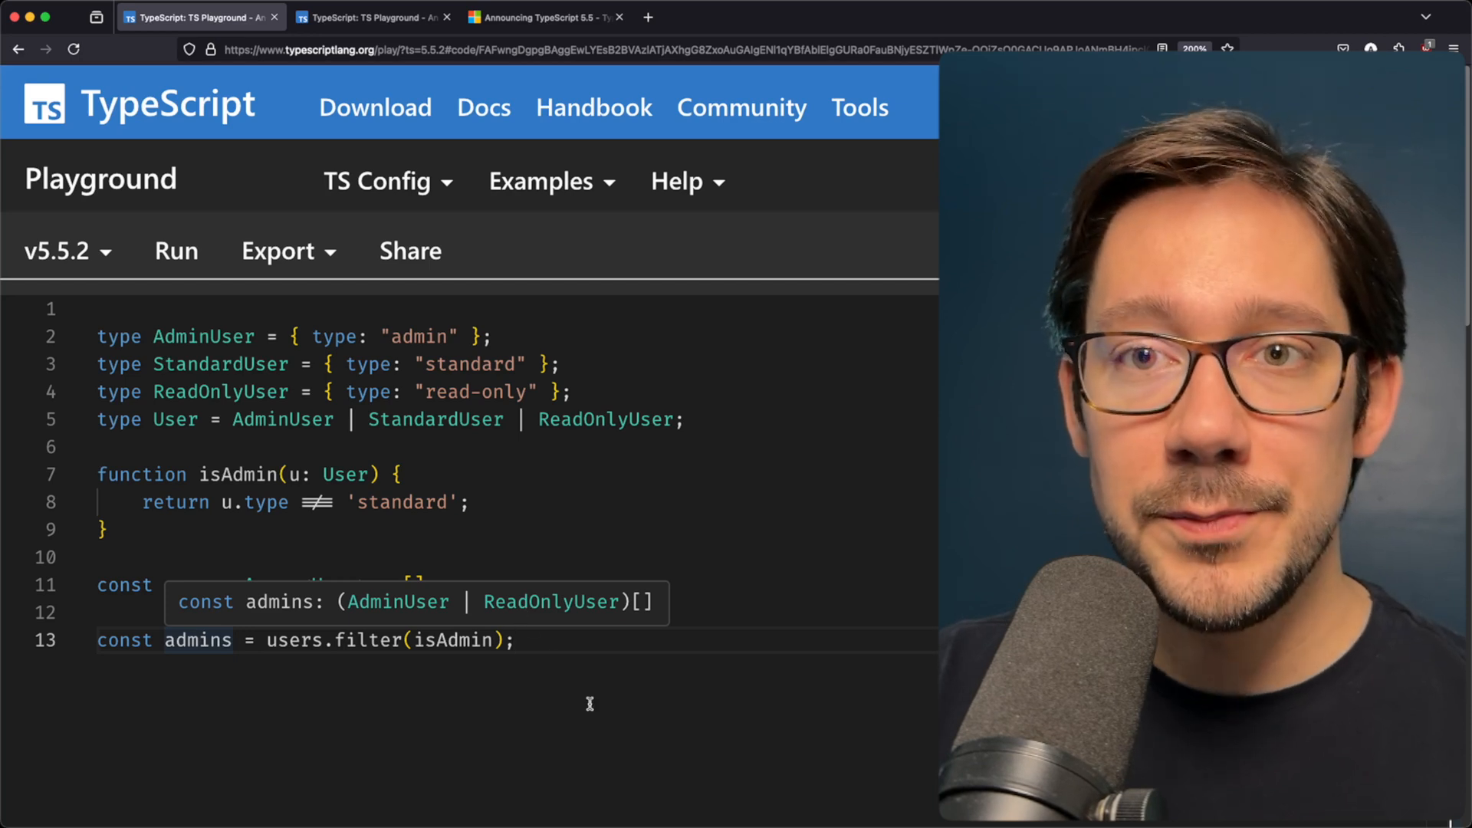
key("cmd+a")
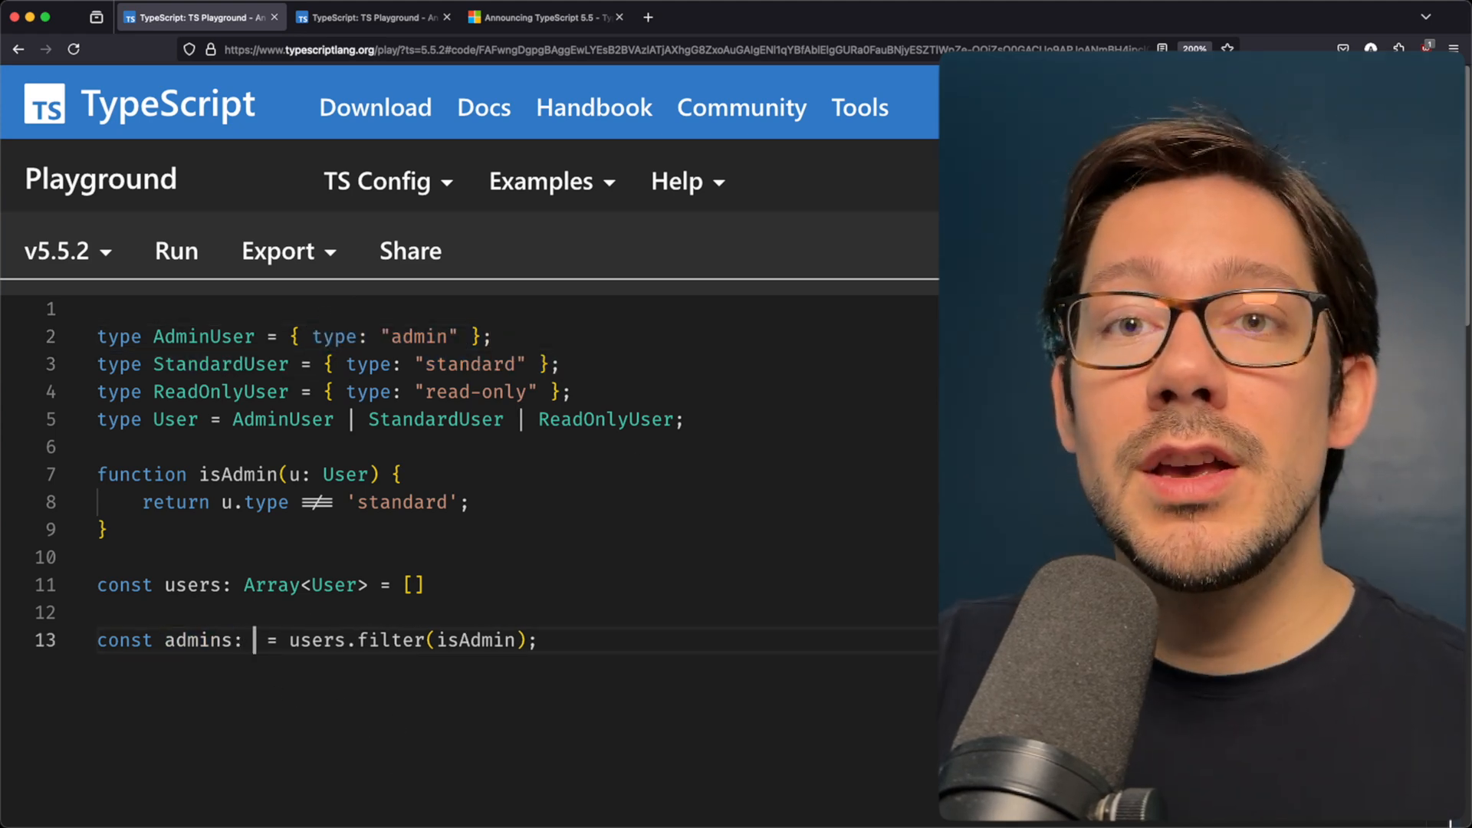
- Type admins as AdminUser[] and declare isAdmin's return predicate as u is AdminUser
type("AdminUser[]")
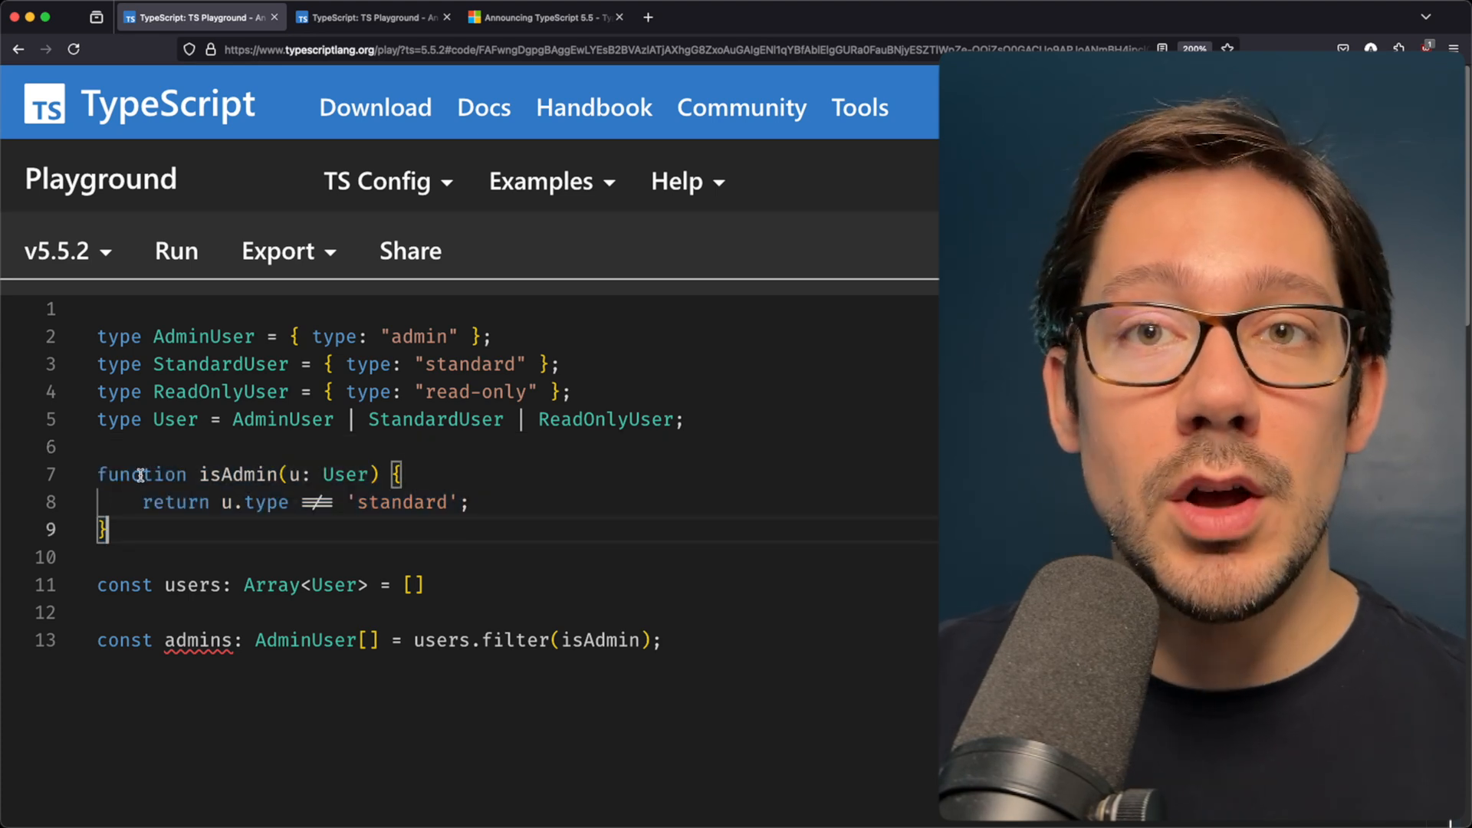
mouse_move(219, 475)
type(": ")
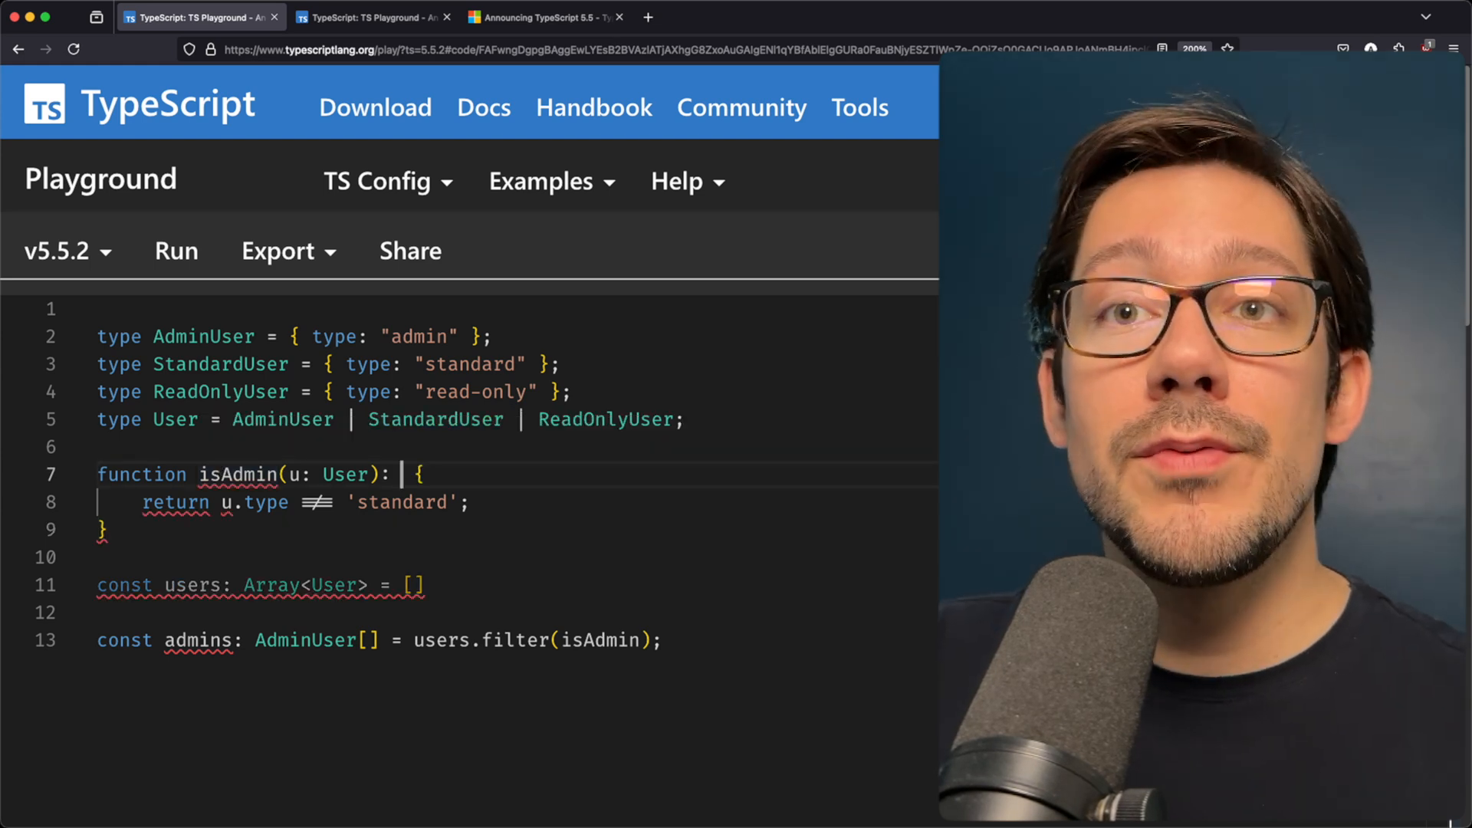
type("u is Admin")
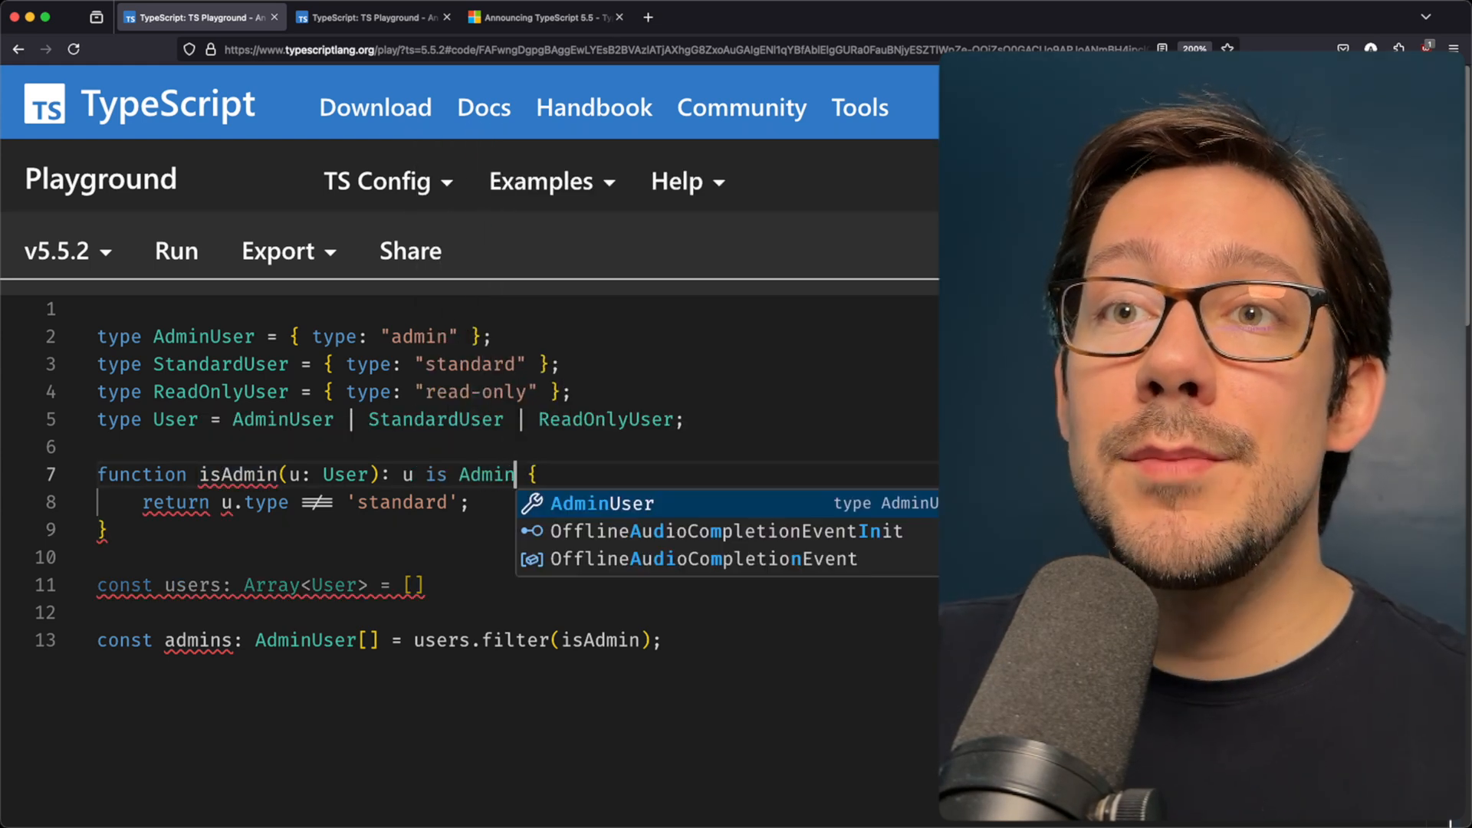
key("Tab")
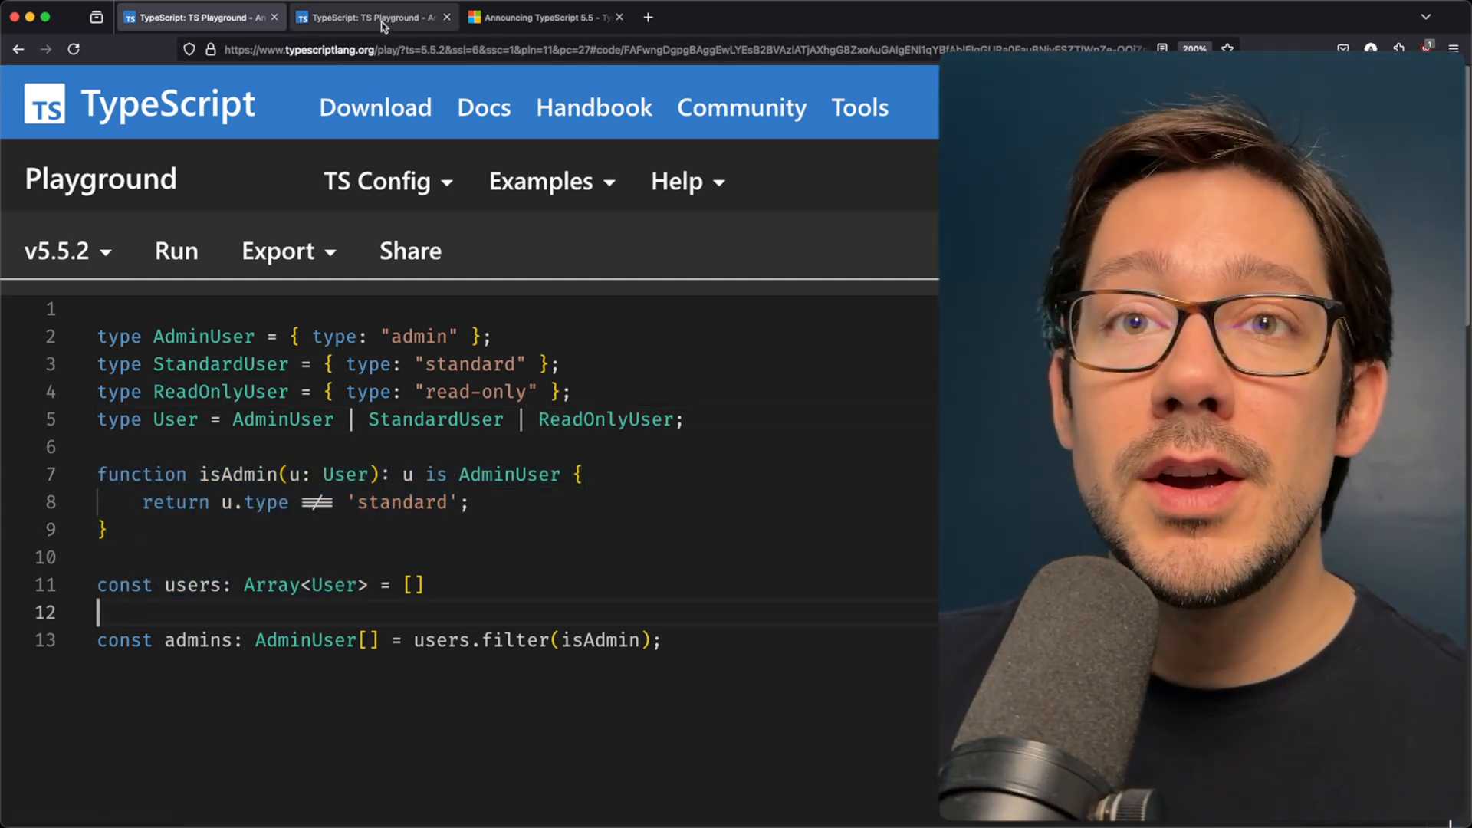
left_click(371, 17)
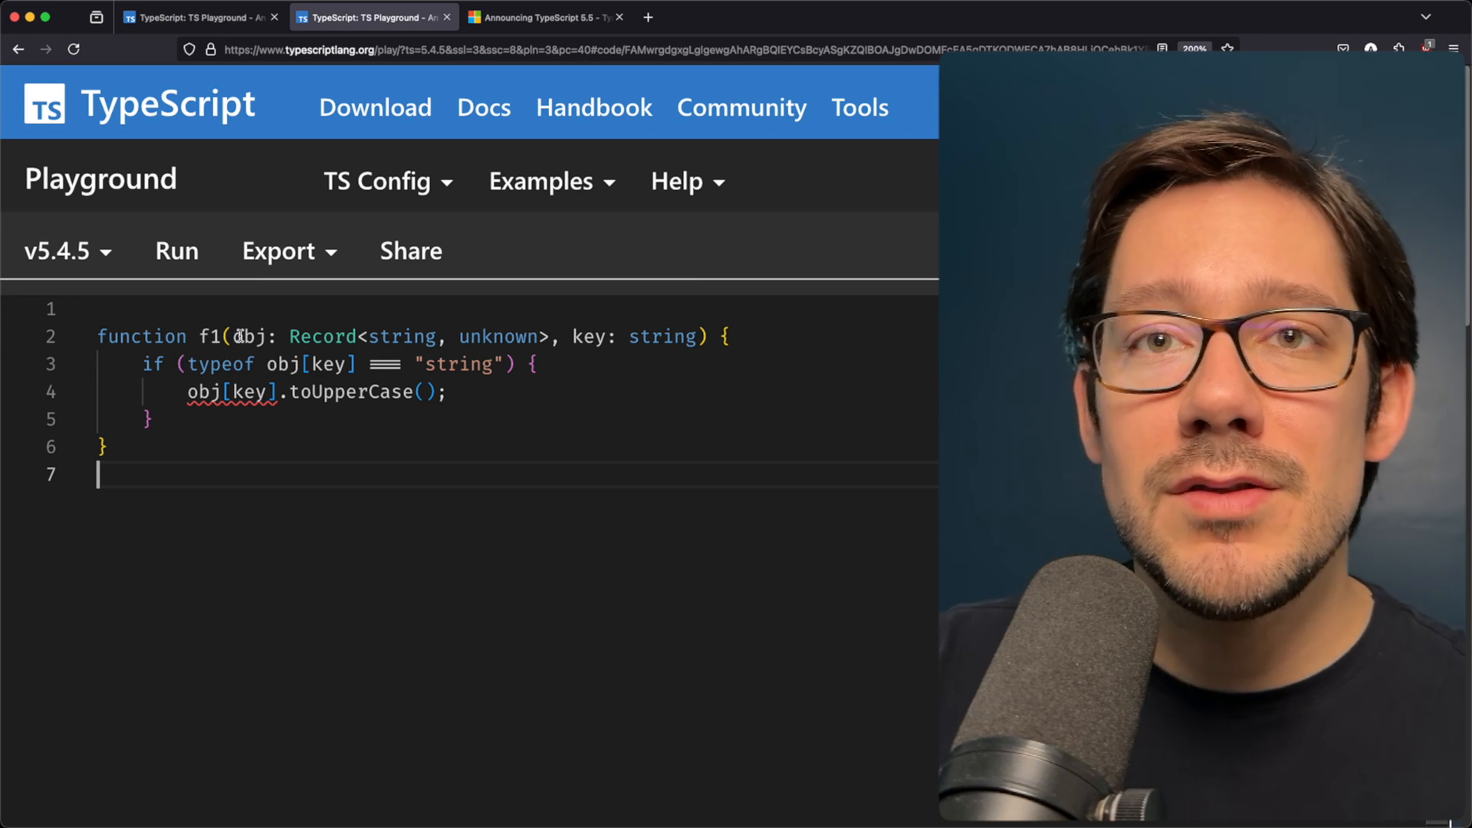
- Select lines in the 5.4.5 f1 Record-indexing example around obj[key].toUpperCase()
left_click_drag(234, 336, 554, 336)
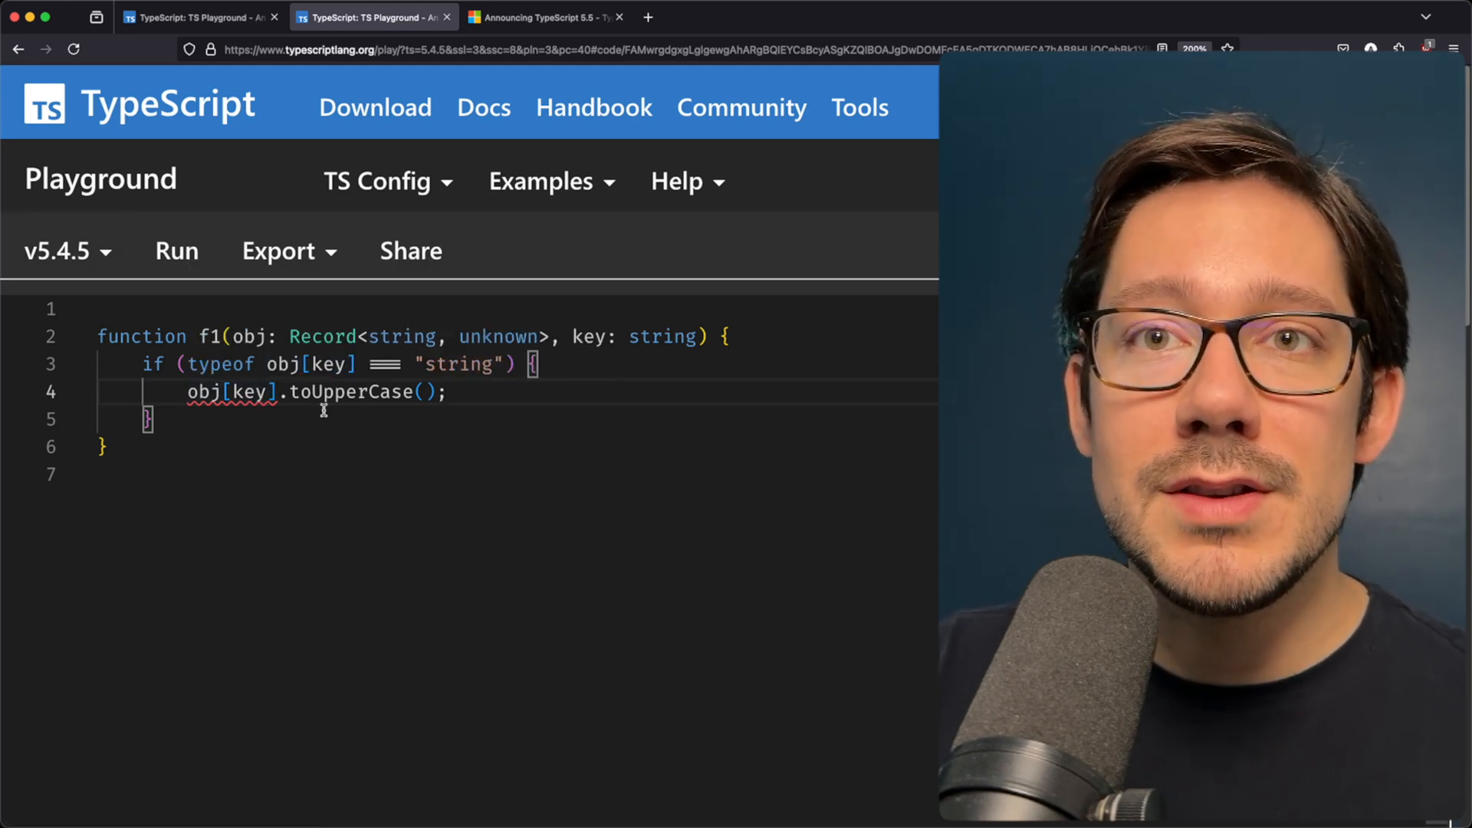
left_click_drag(268, 364, 515, 365)
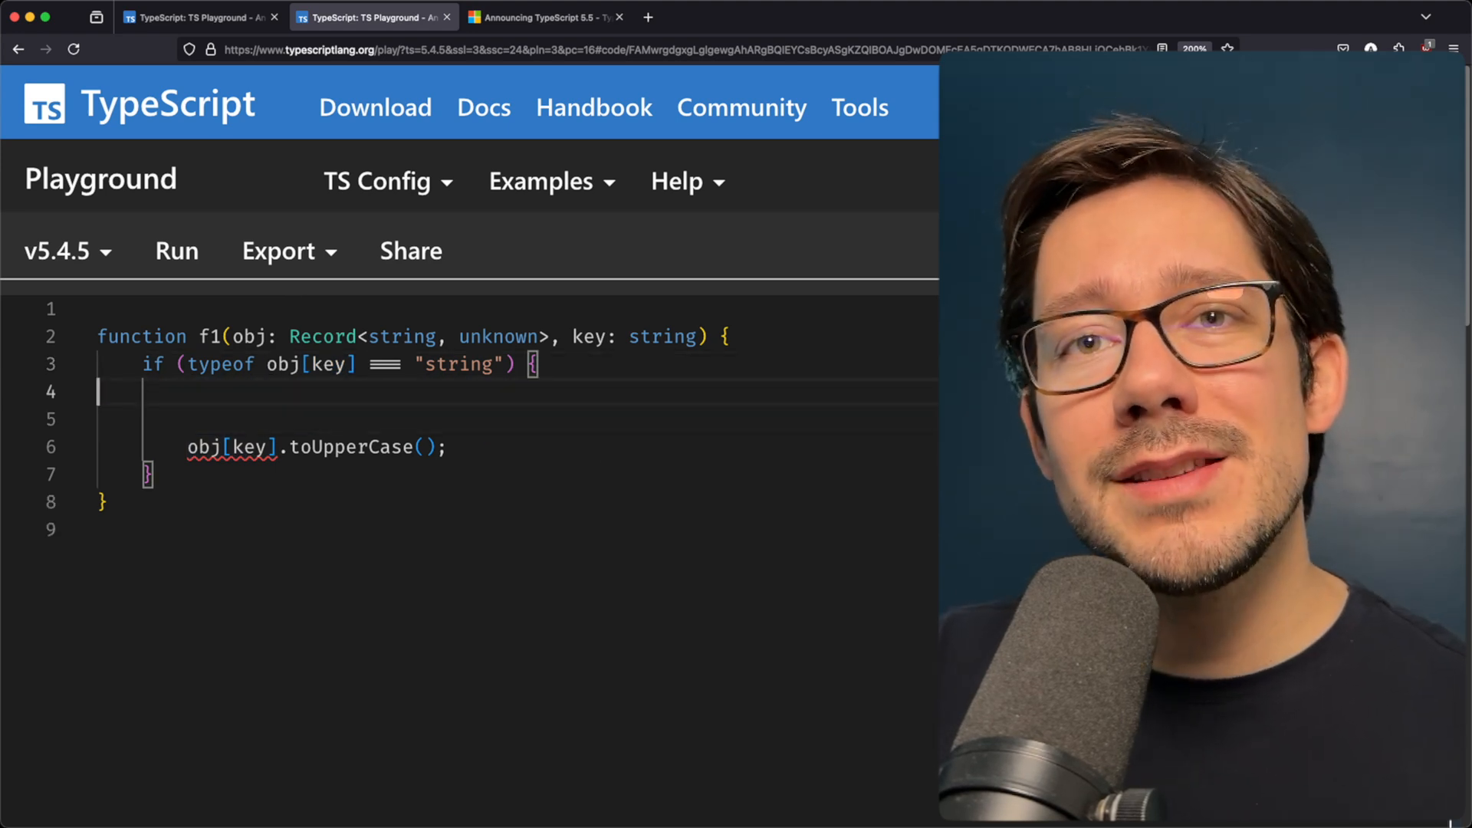
- Add key = key + "asdf"; and obj[key] = 1; inside the if, then type const value = obj[key]
type("key = k")
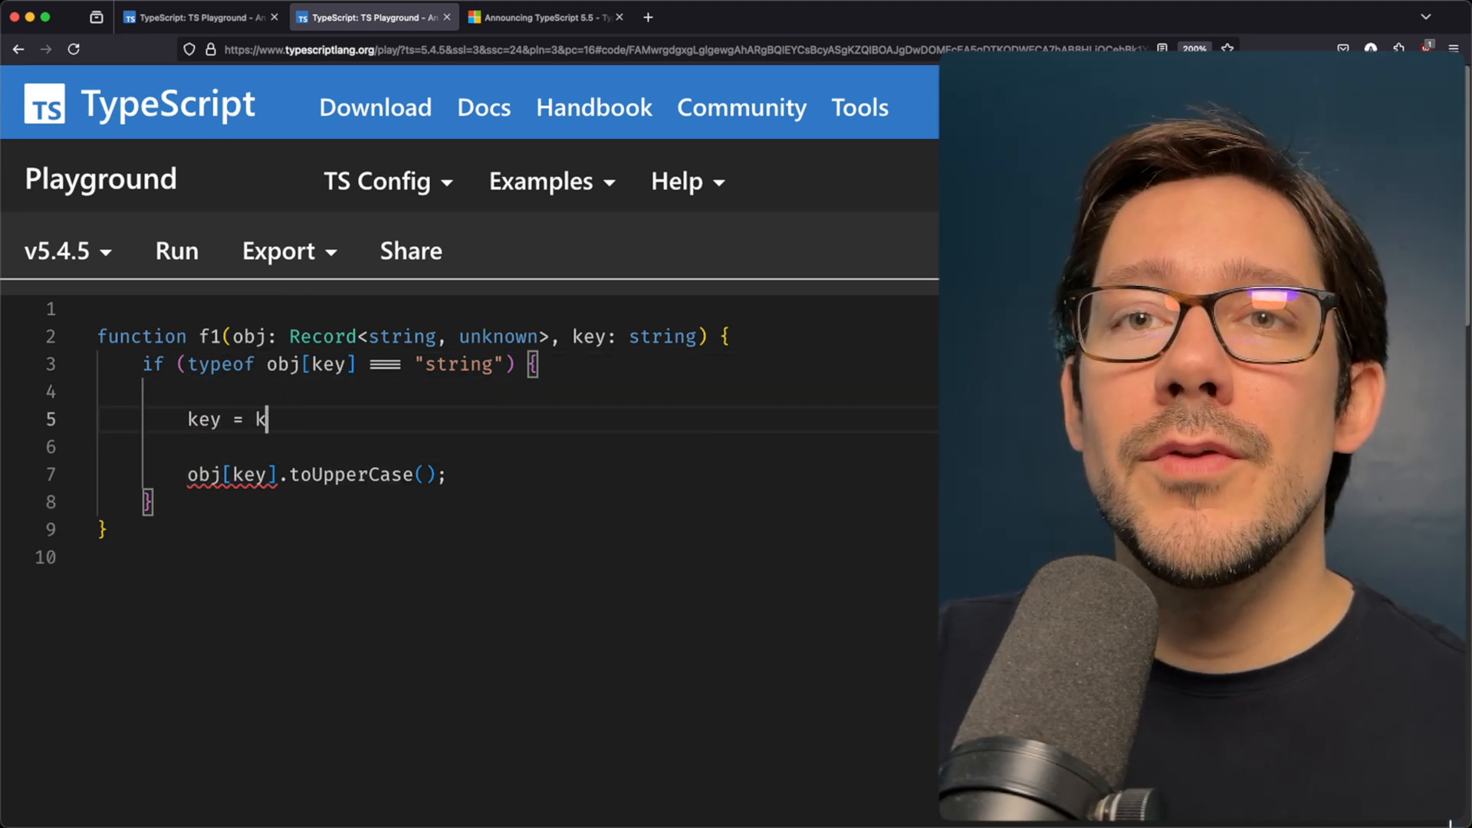
type("ey + \"asdf\";")
type("obj[key")
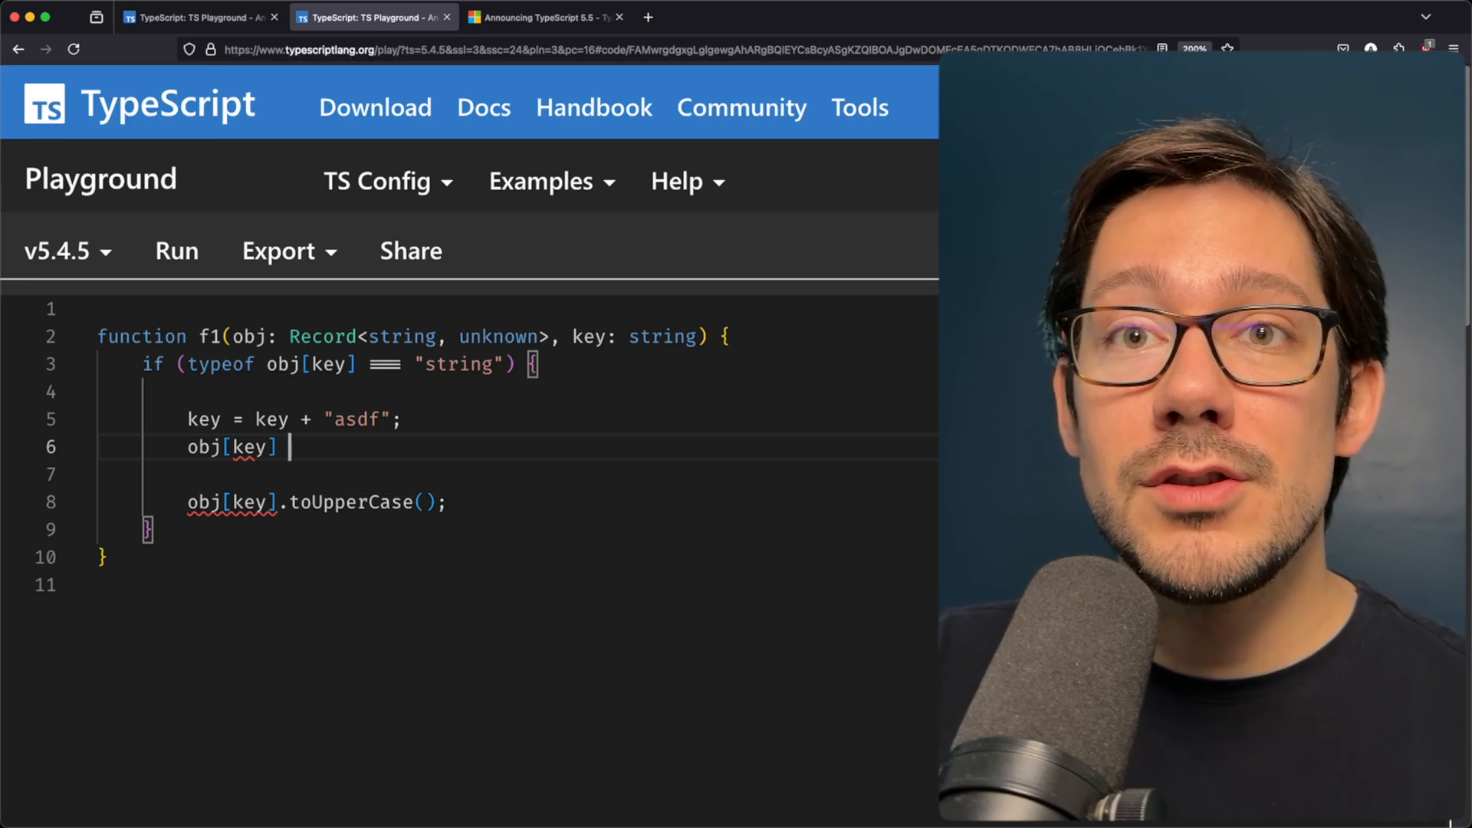
type("= 1;")
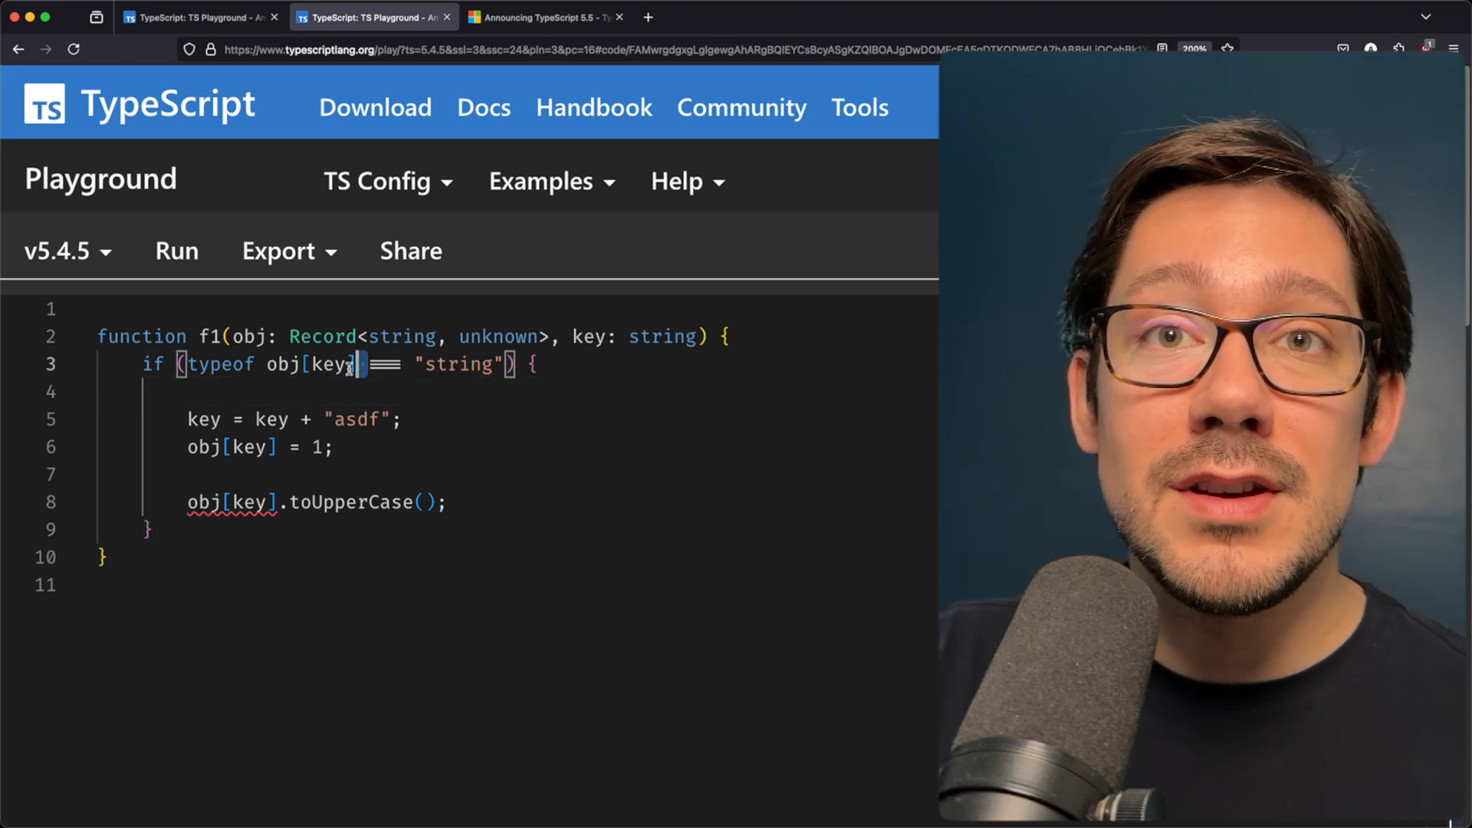
type("const value = obj[key]")
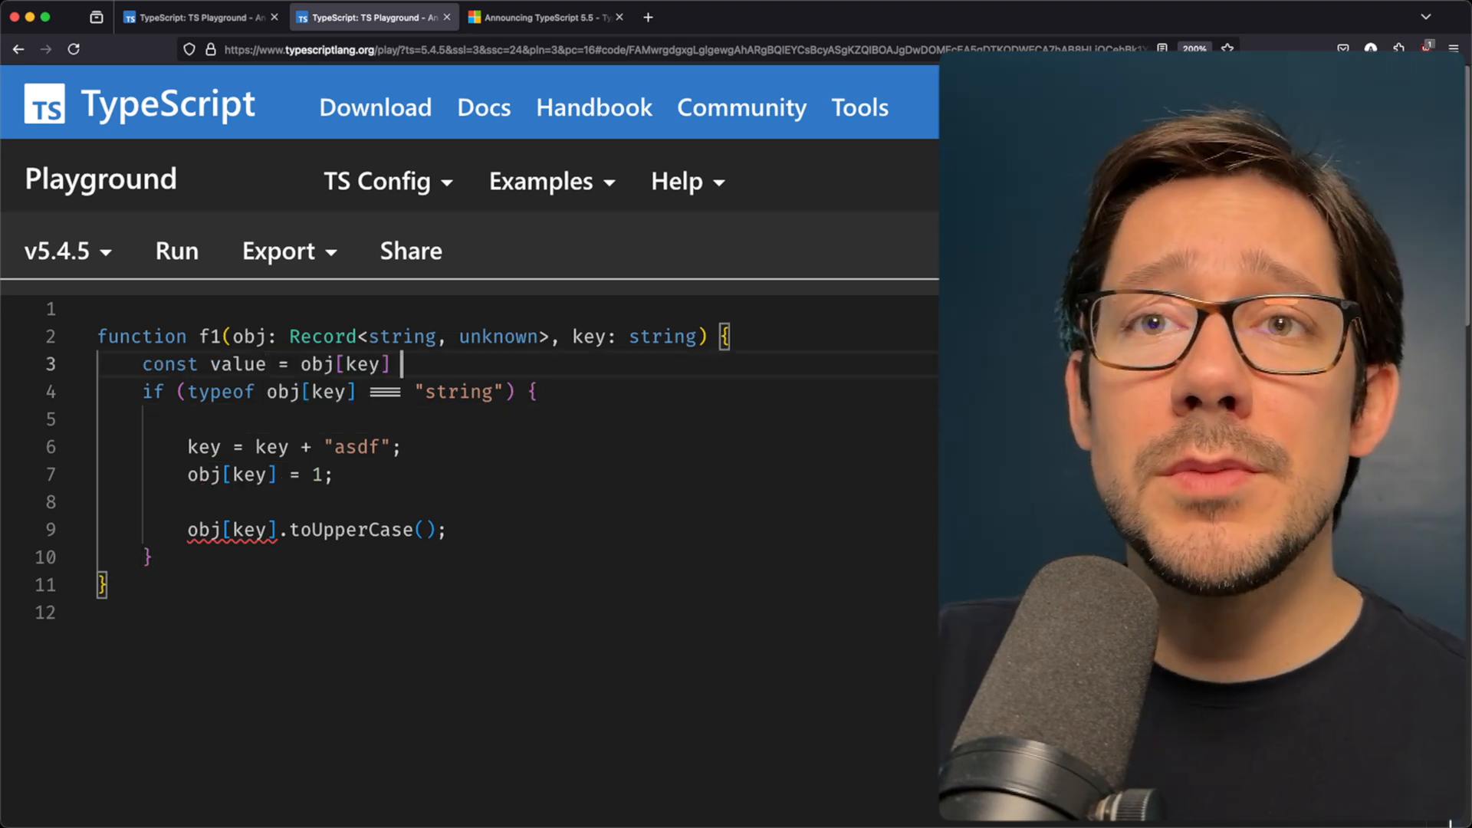
- Finish const value = obj[key]; and use value in the typeof check and toUpperCase call
type(";")
left_click(324, 391)
type("valu")
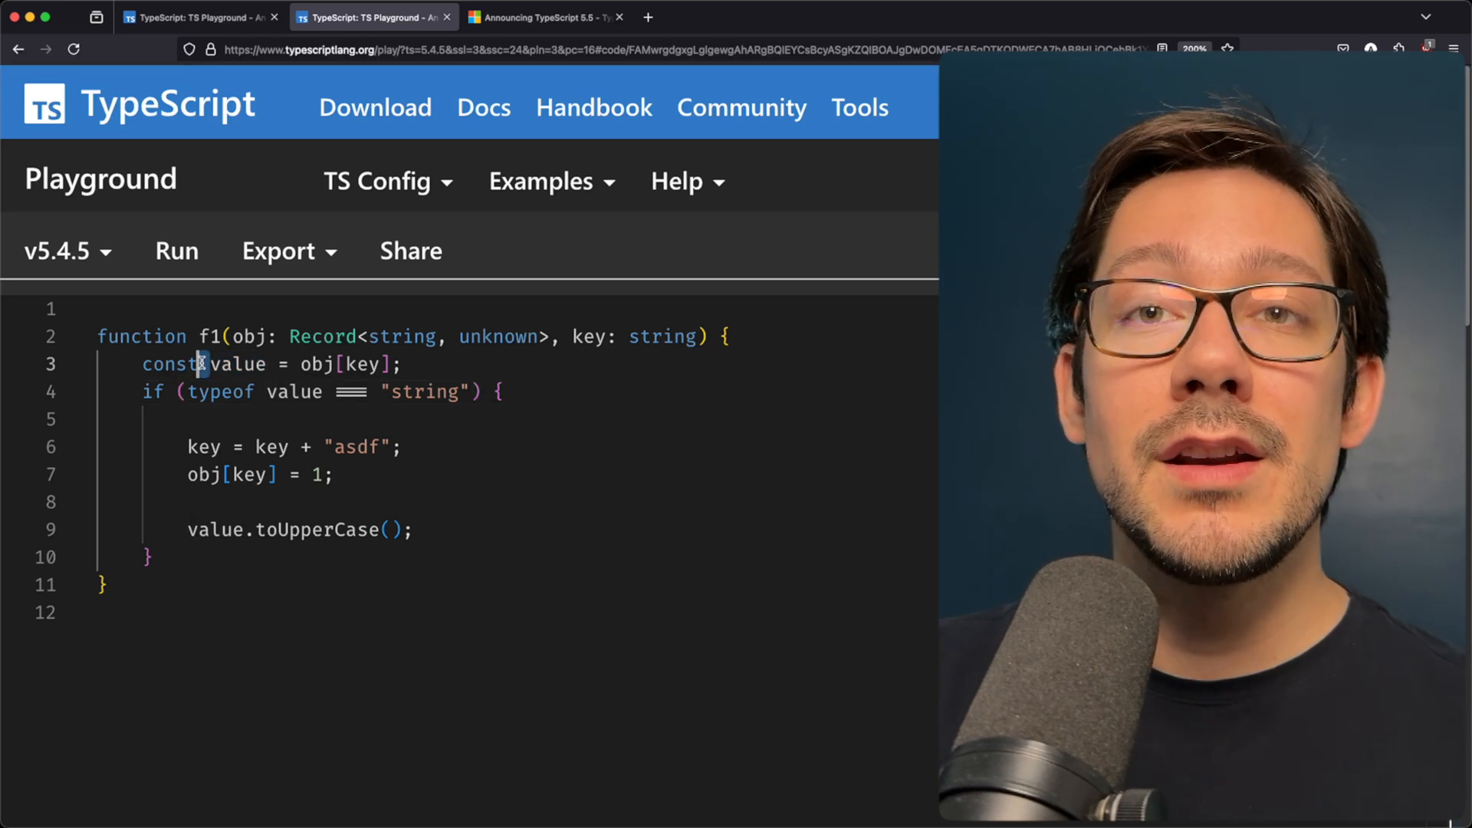
double_click(292, 392)
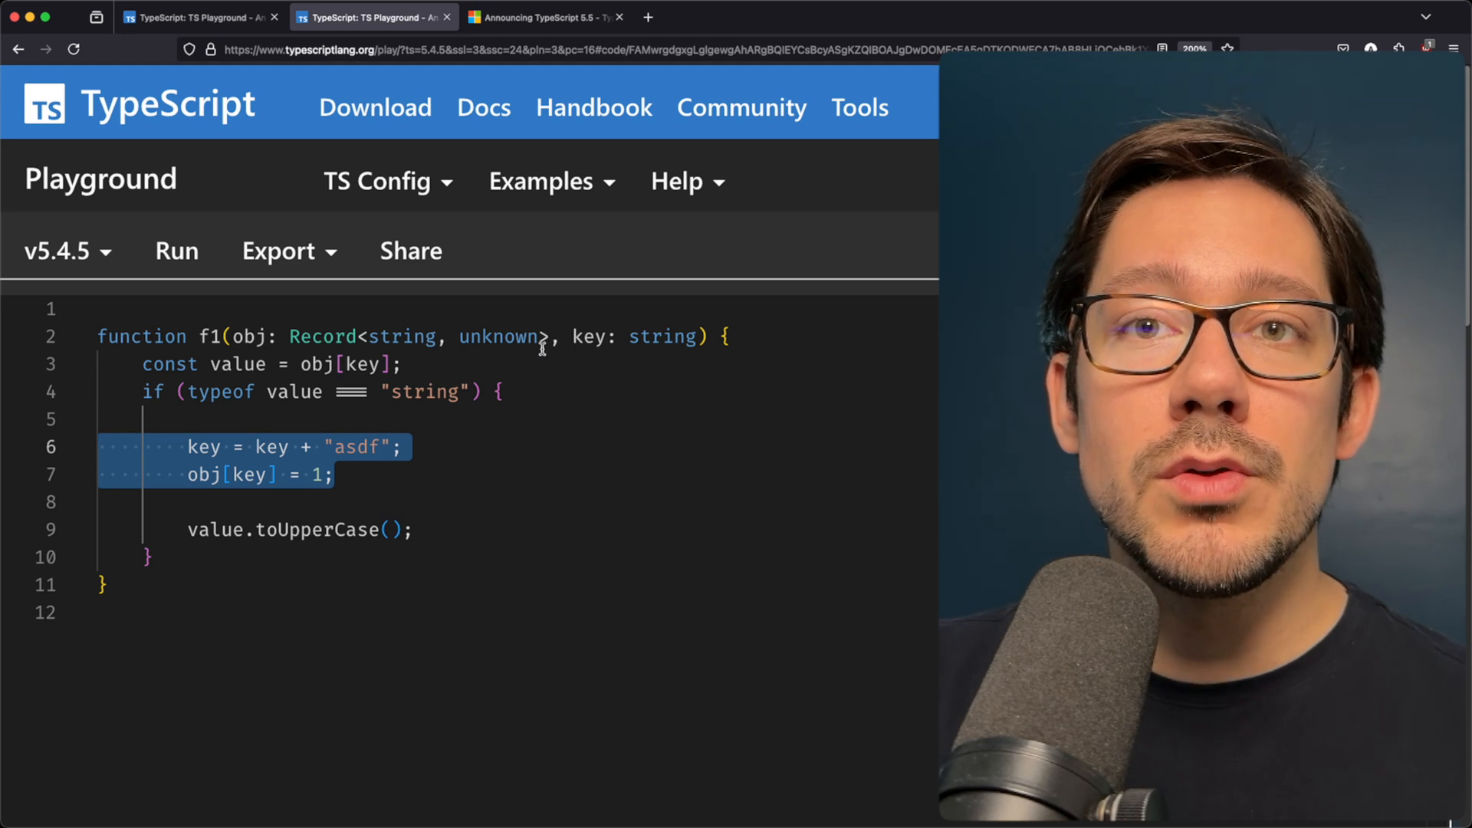
double_click(236, 364)
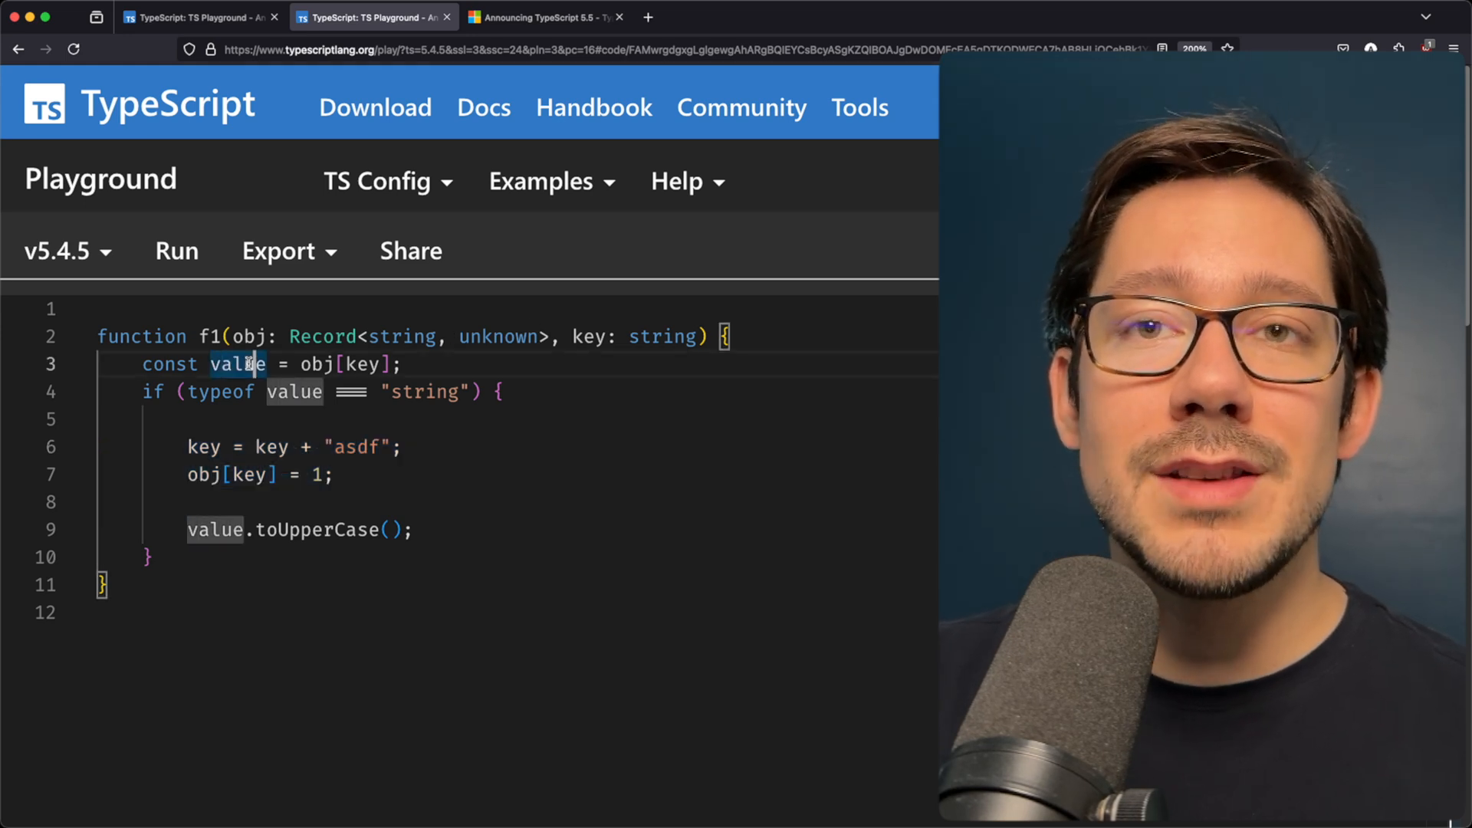
- Switch to TypeScript 5.5.2 and comment out the key and obj[key] reassignment lines
left_click(64, 251)
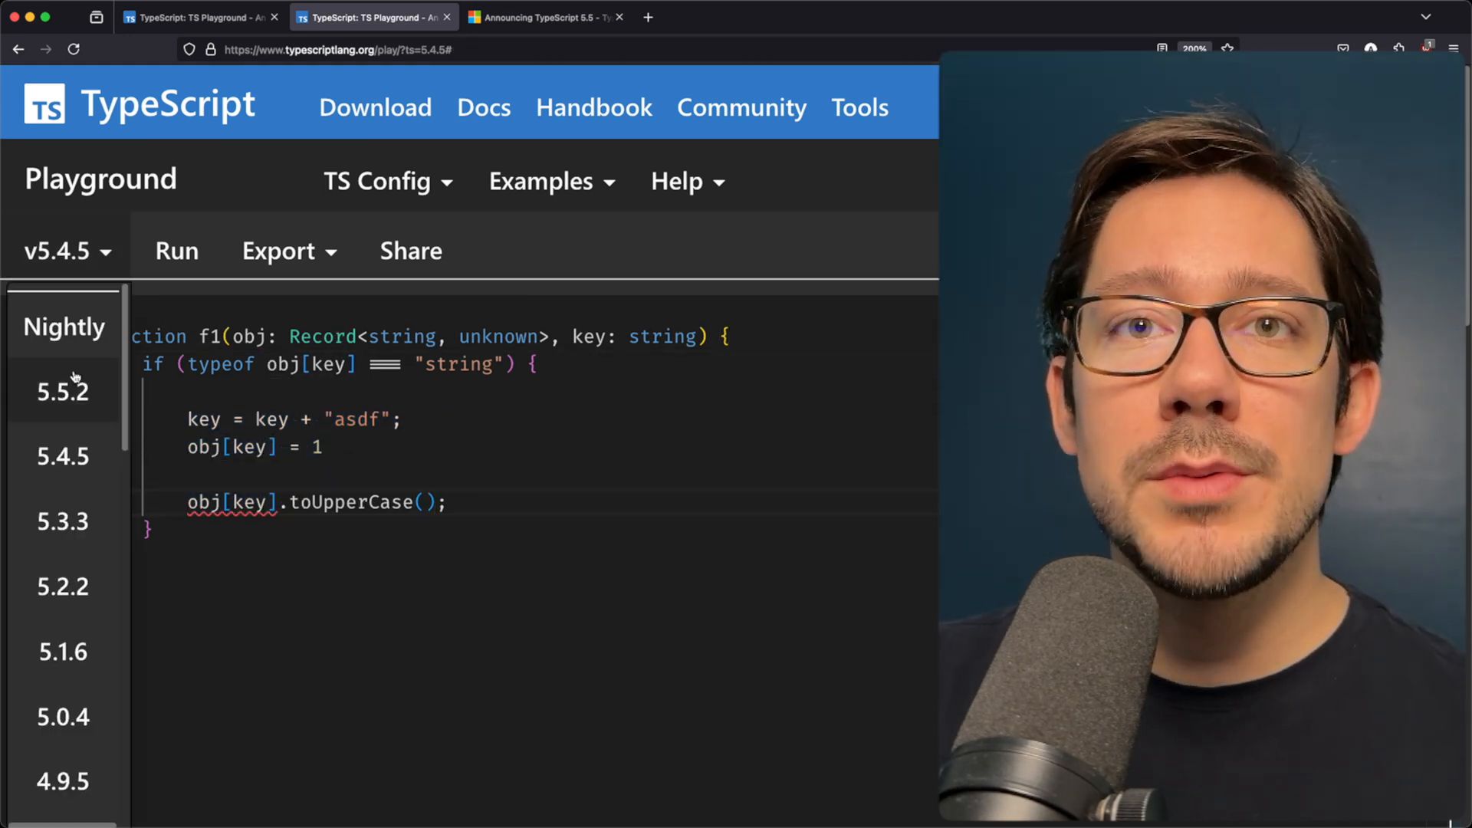
left_click(61, 391)
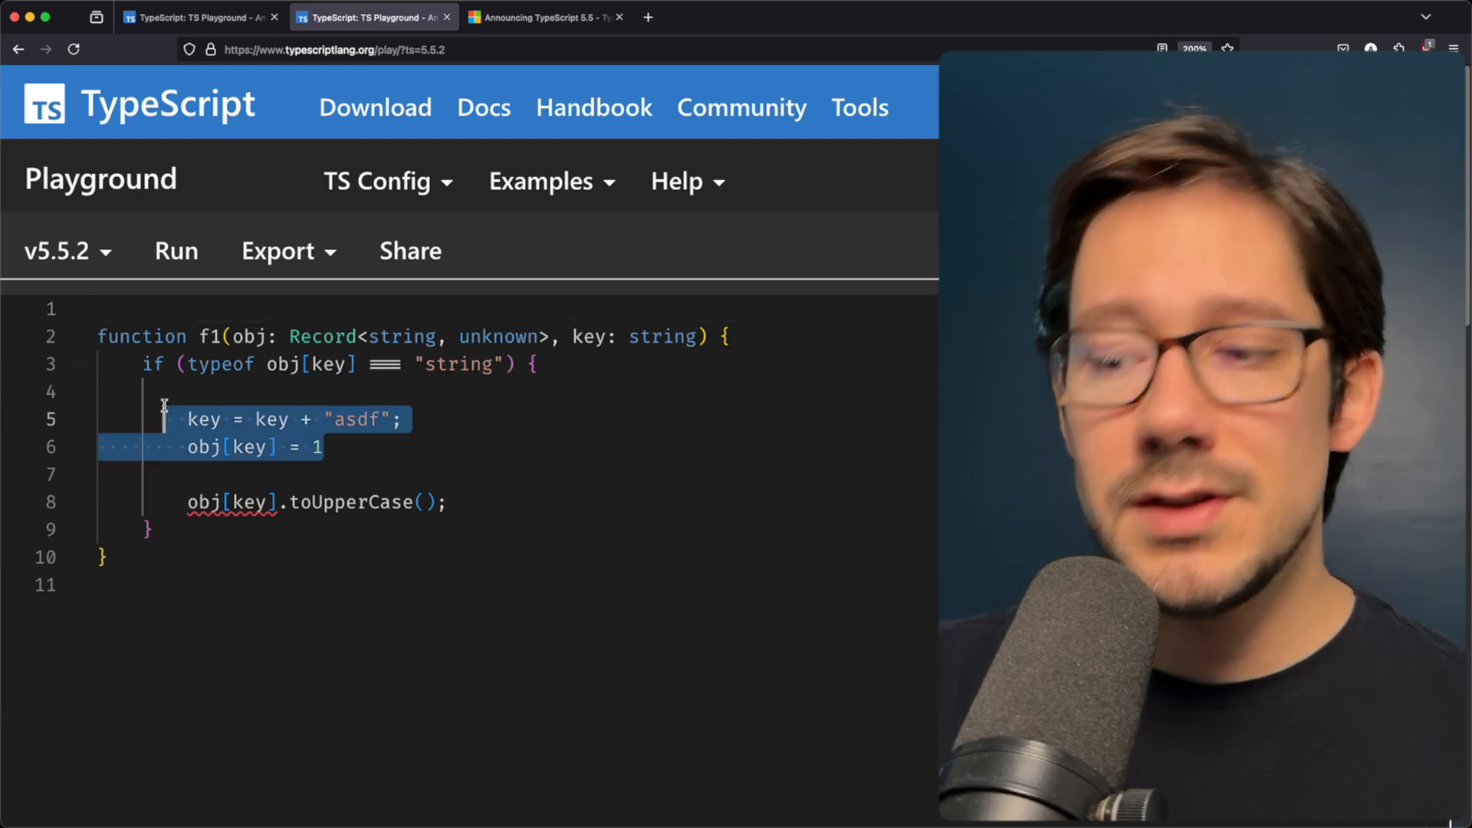
key("Cmd+/")
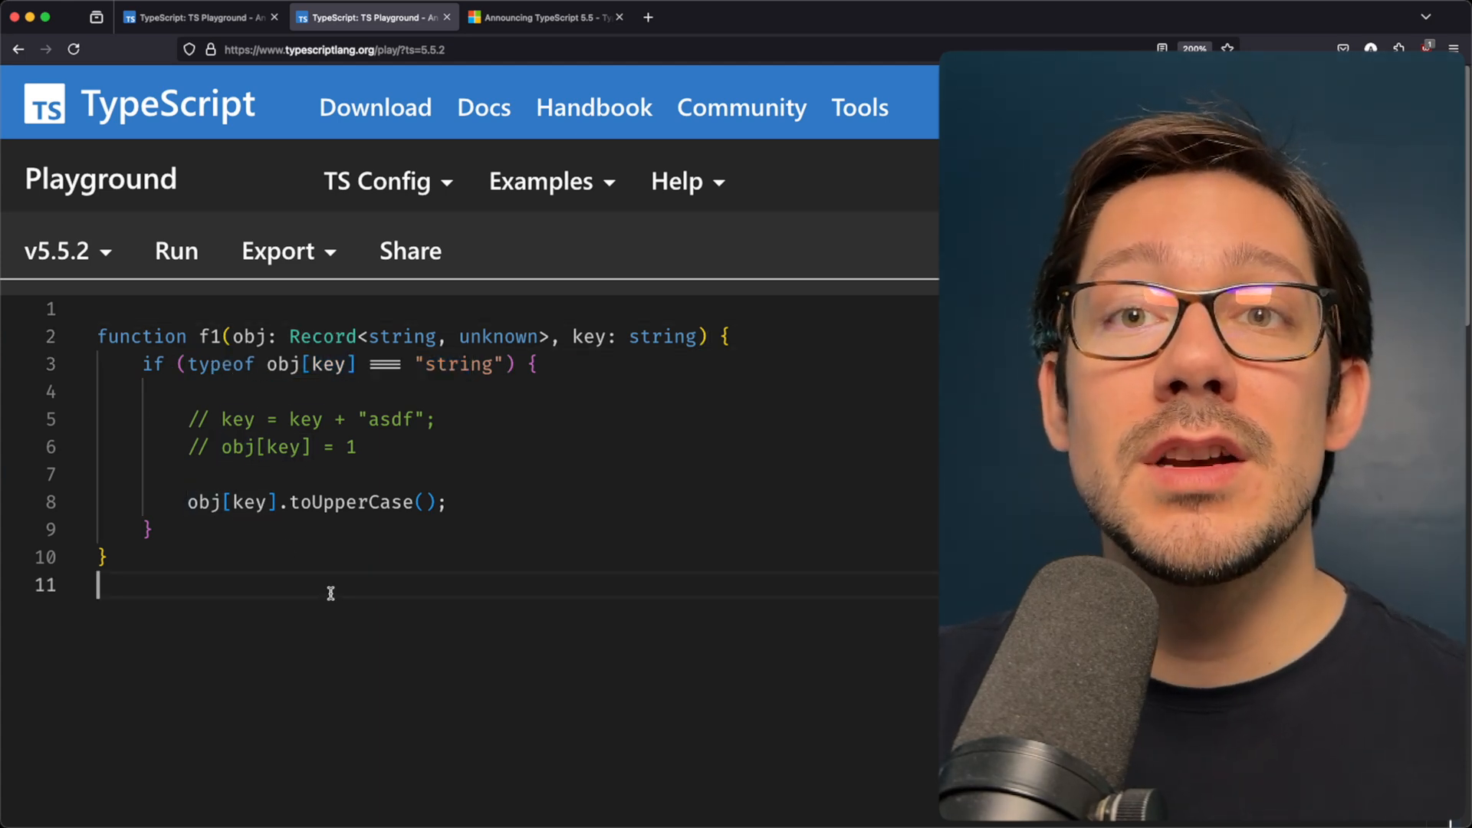
mouse_move(249, 502)
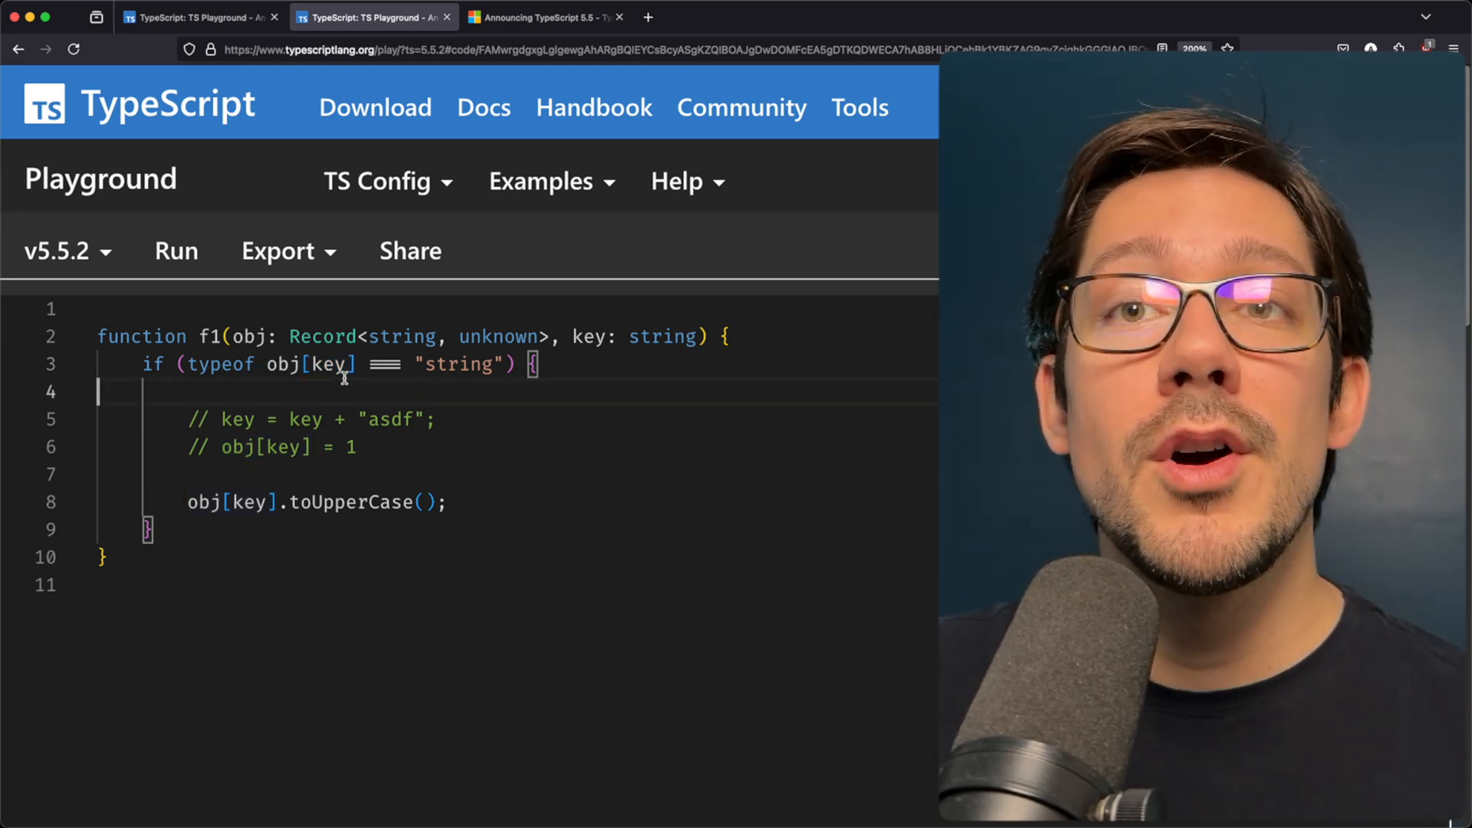
left_click_drag(367, 365, 512, 364)
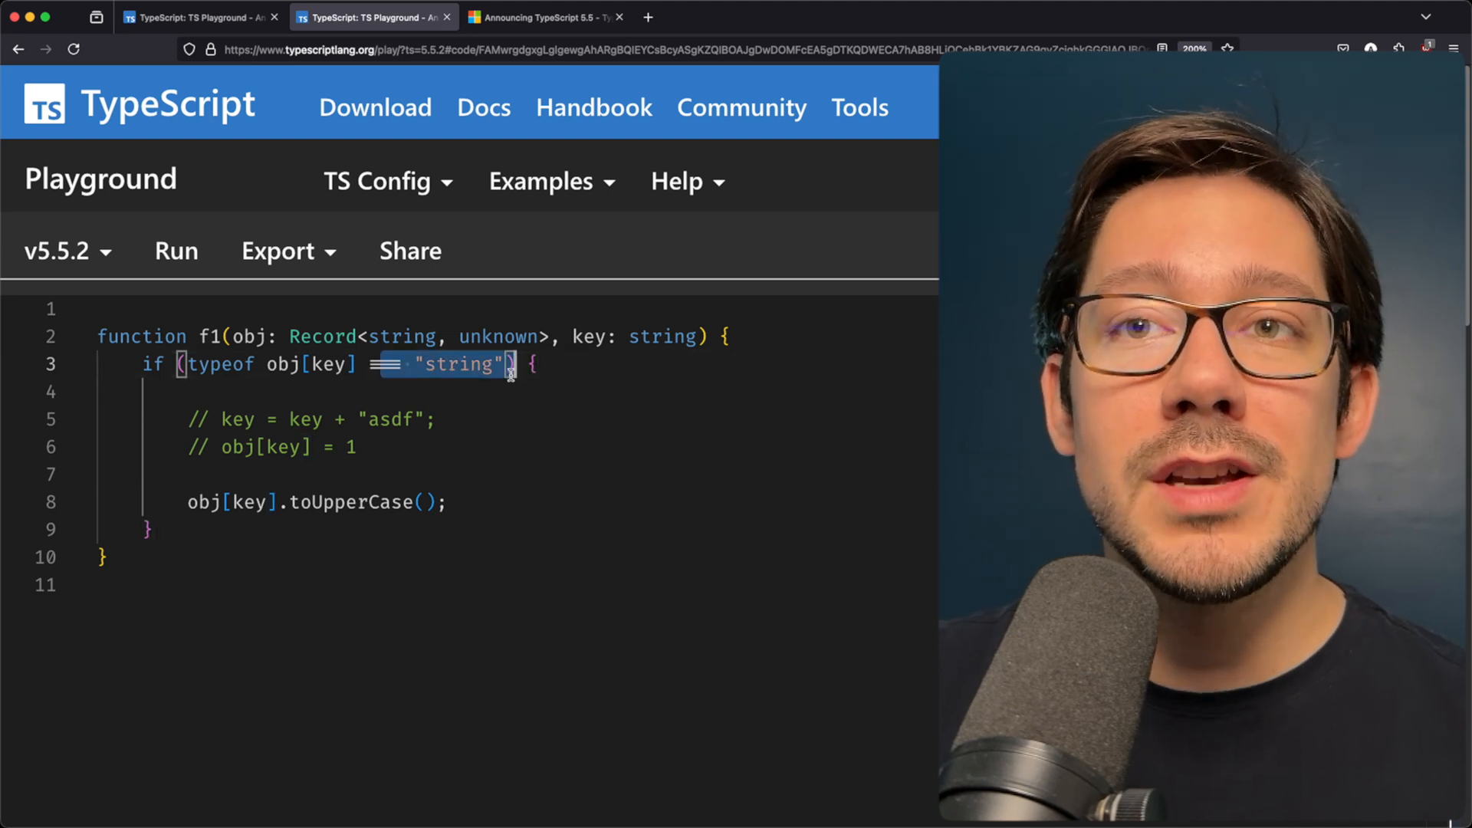